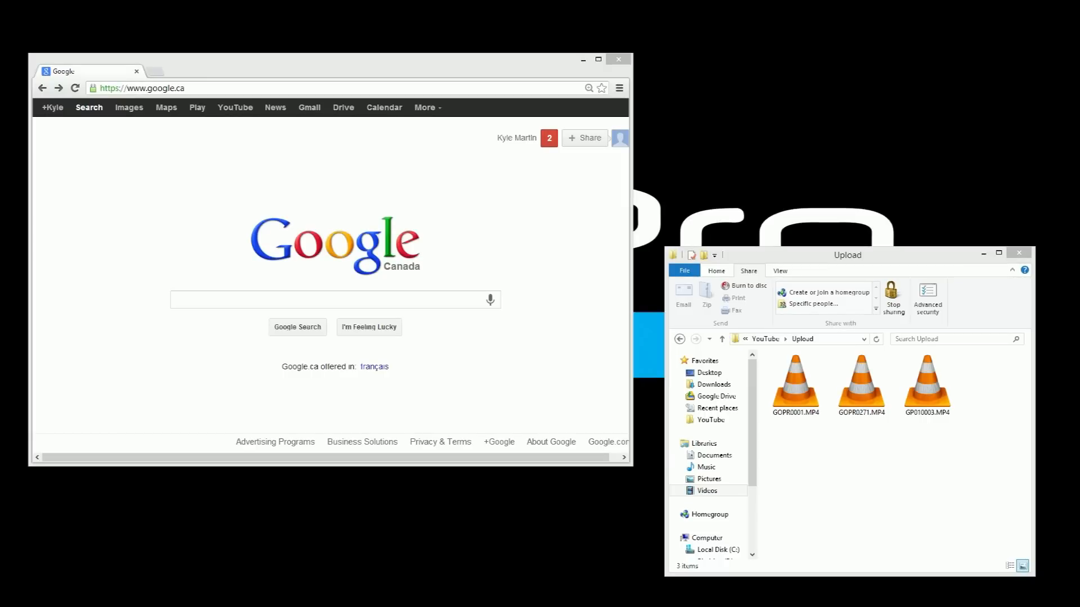
Step: Search Google for 'youtube' from the Chrome search box
left_click(925, 385)
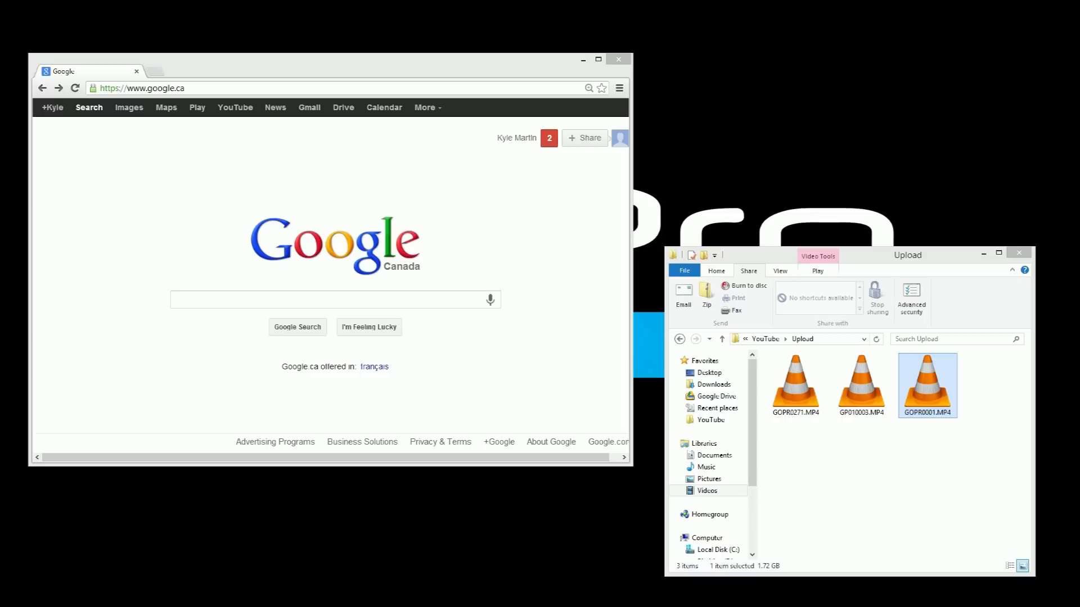
mouse_move(378, 432)
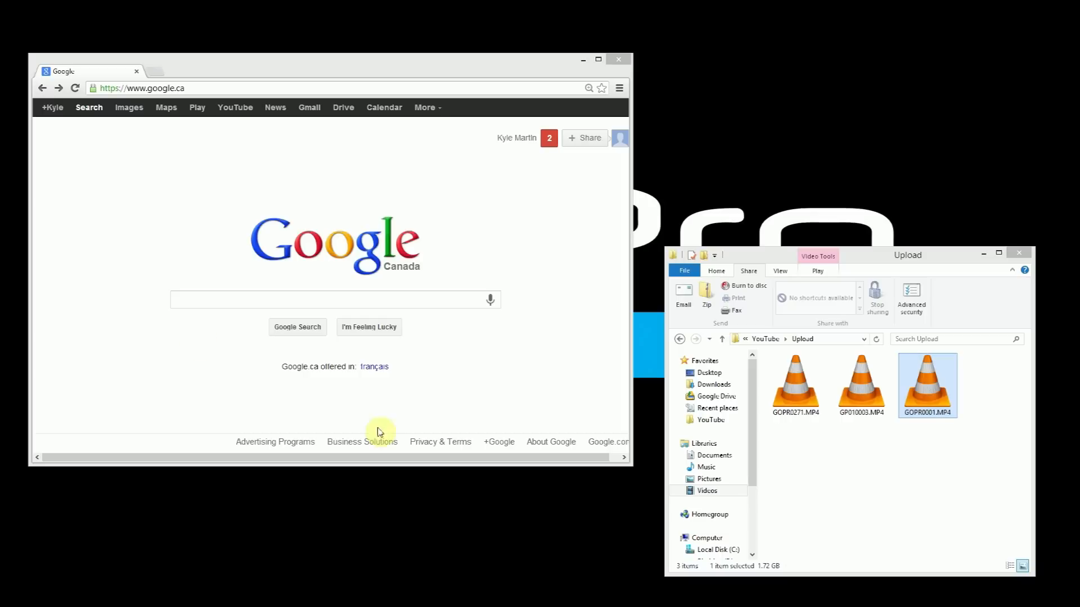
mouse_move(99, 305)
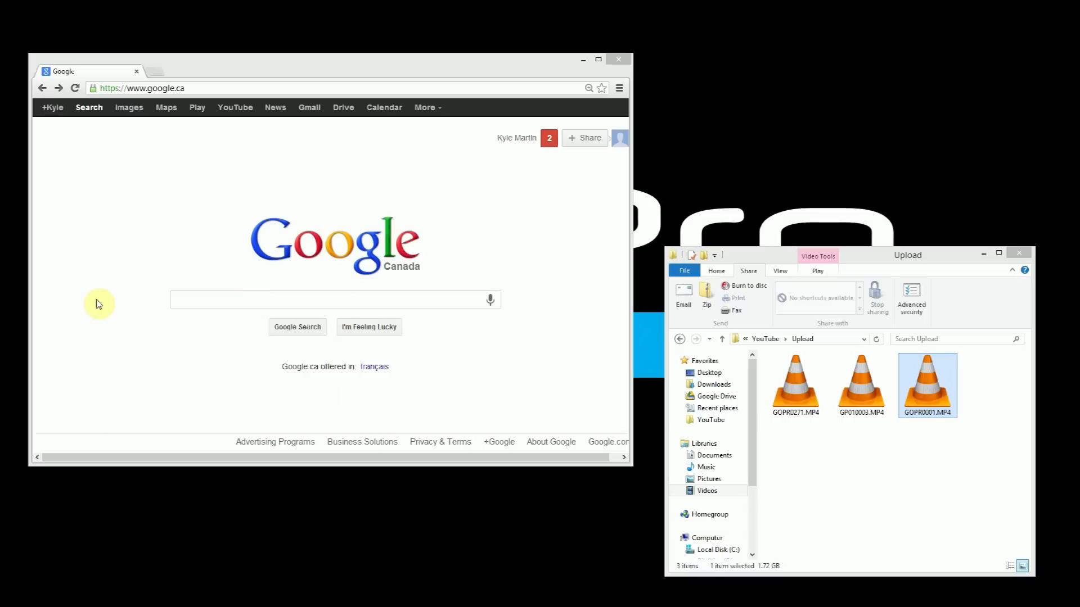
mouse_move(910, 298)
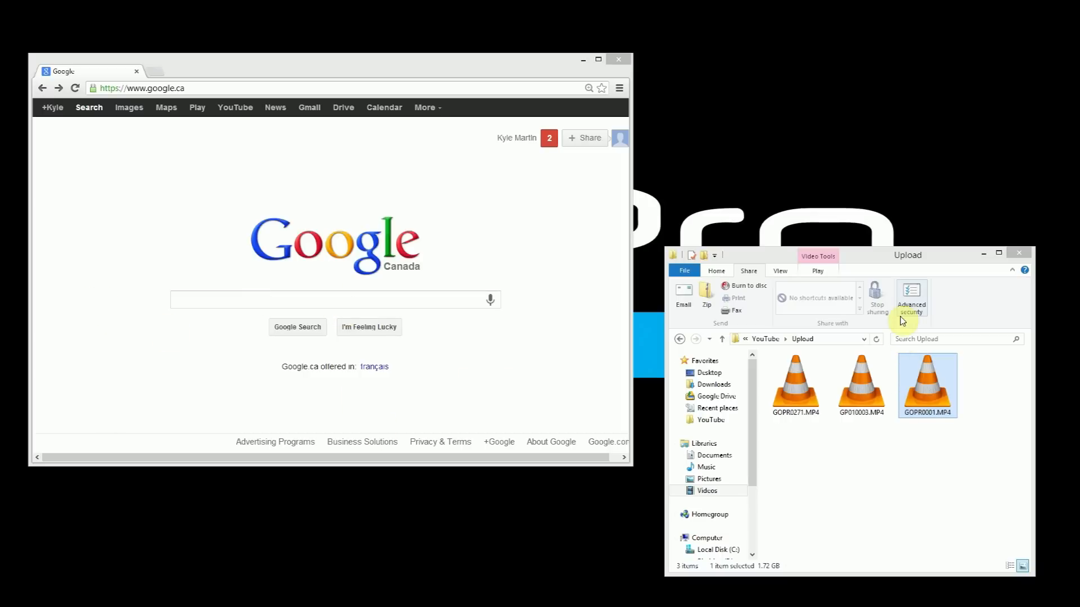
mouse_move(897, 321)
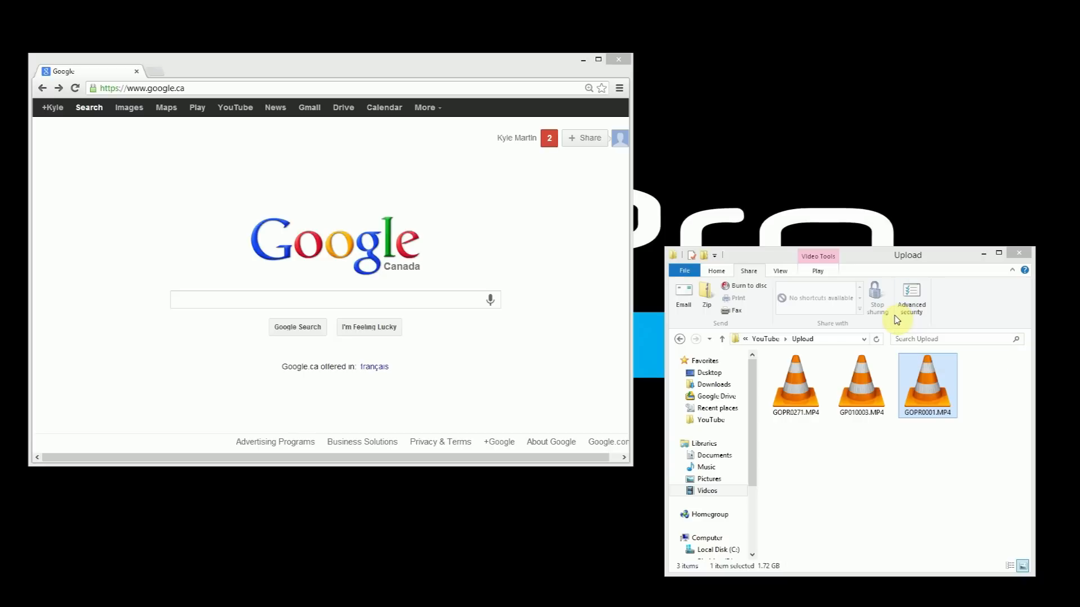
mouse_move(877, 306)
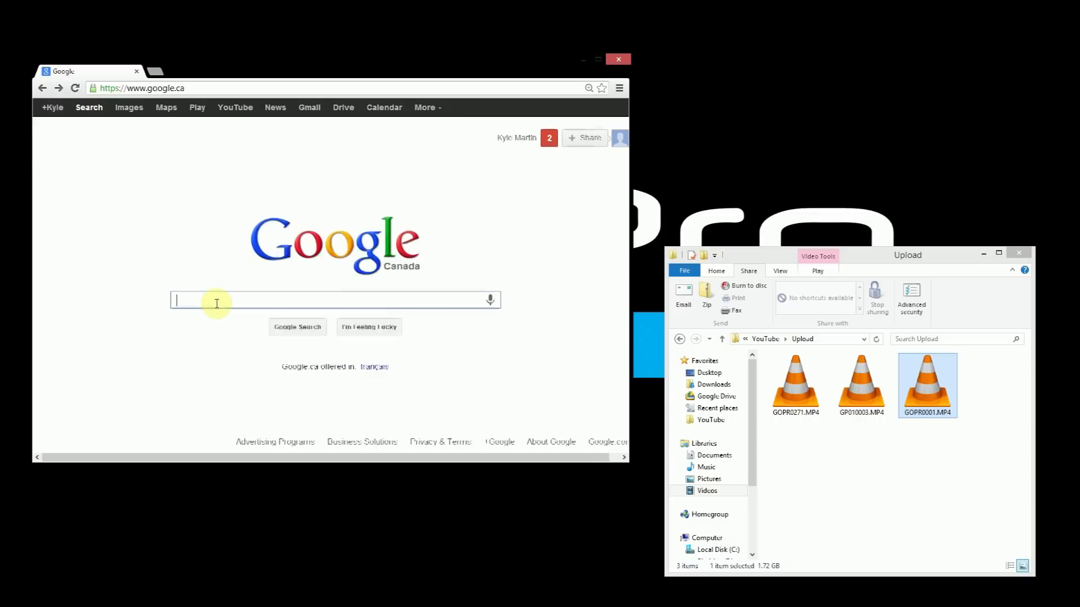
type("youtube")
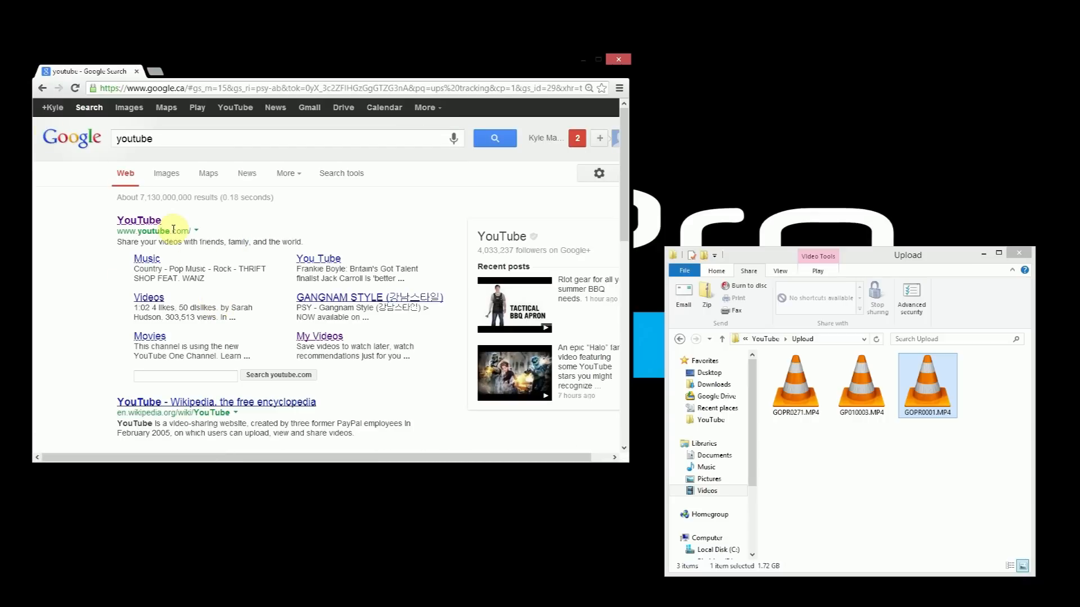
Step: Go to the YouTube home page from the top search result
left_click(140, 220)
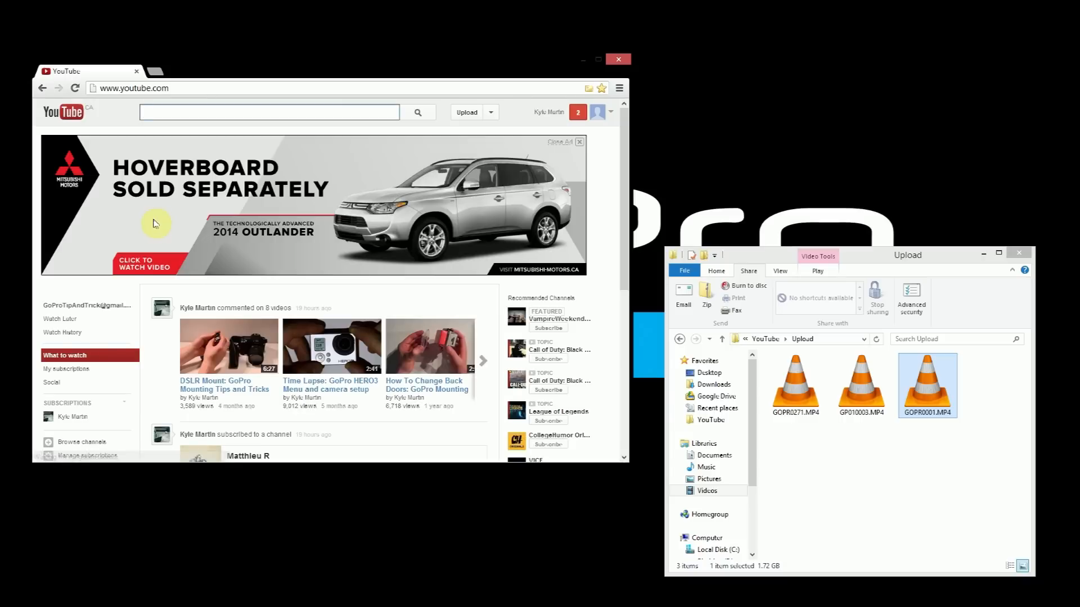
mouse_move(327, 220)
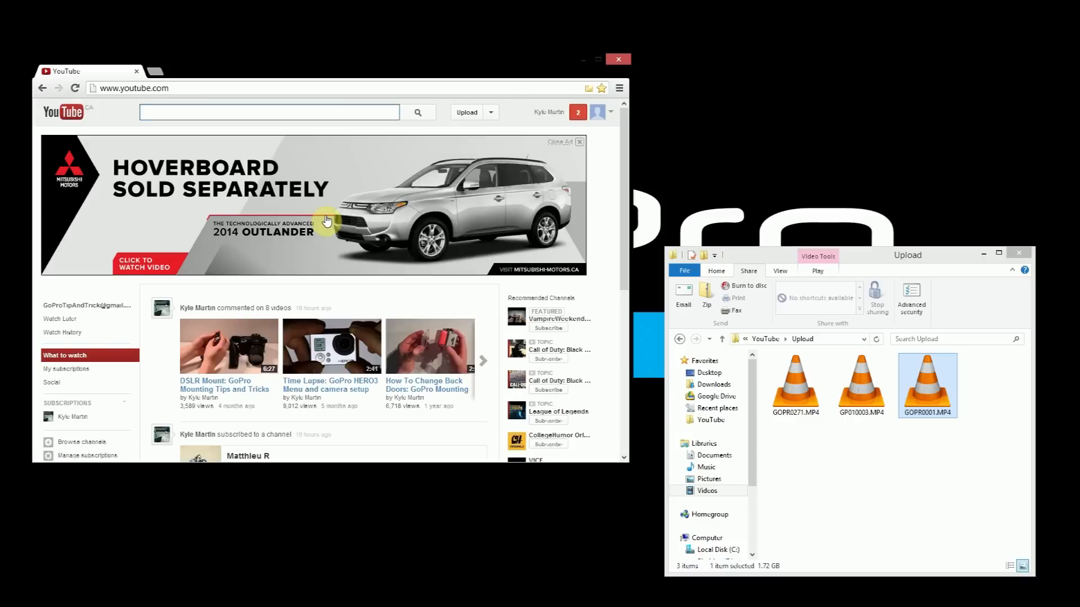
mouse_move(563, 121)
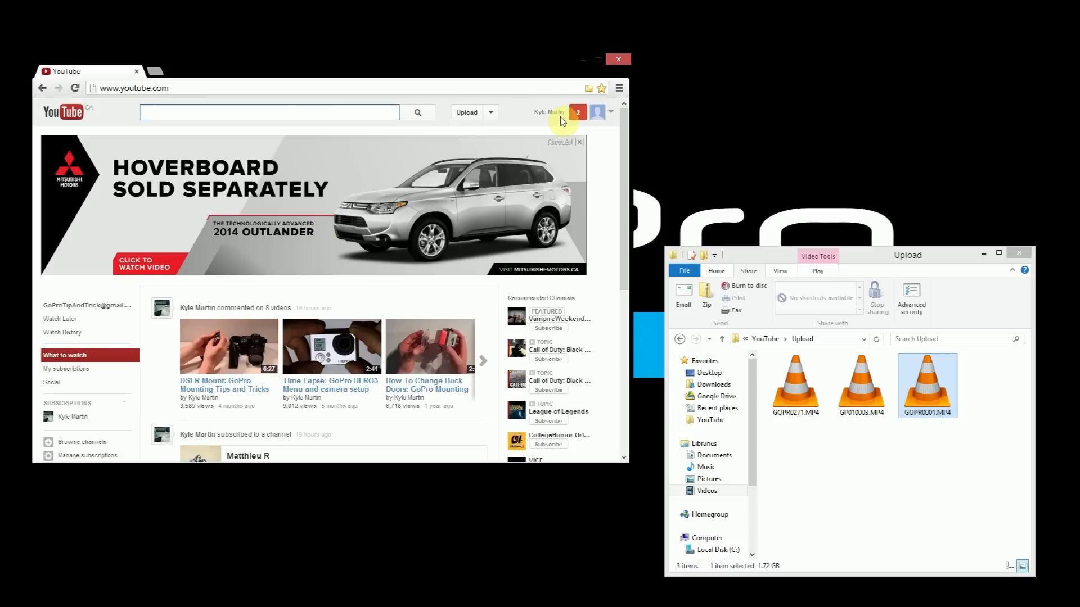
left_click(268, 111)
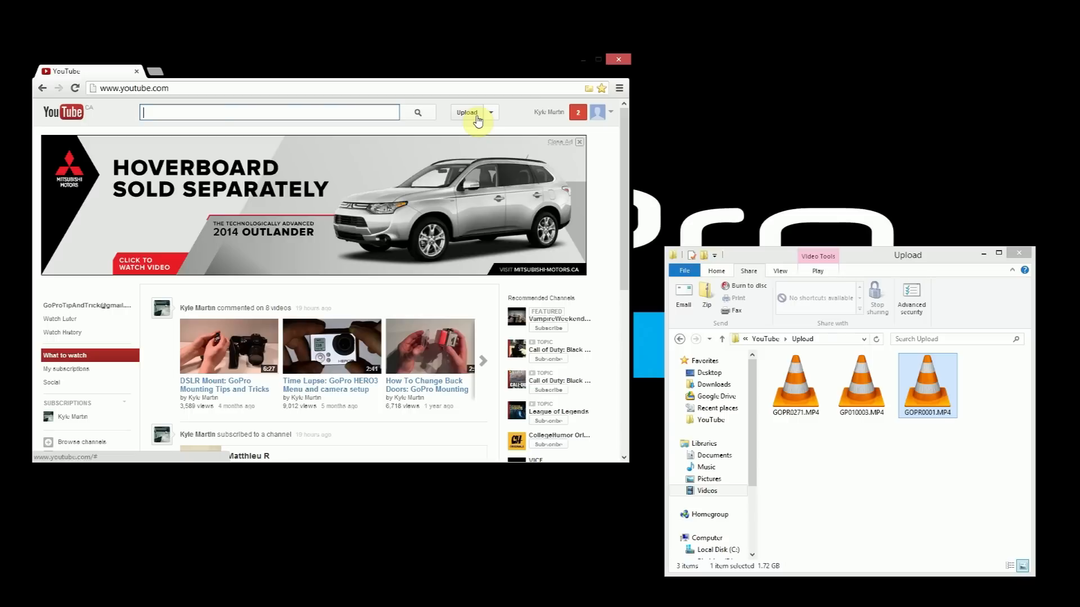
Step: Start an upload and confirm uploading under the personal profile
left_click(467, 113)
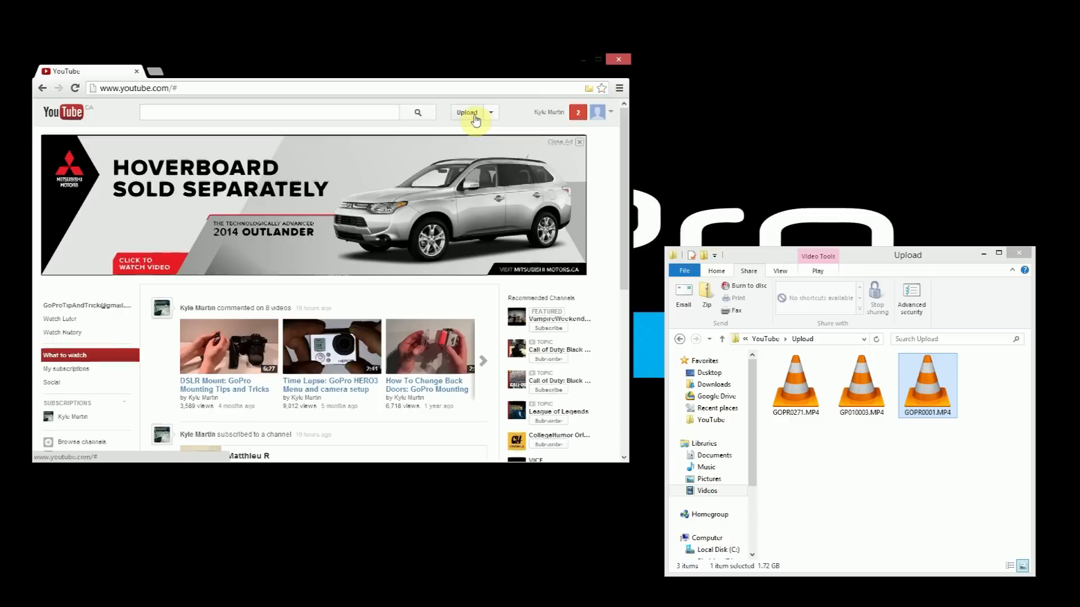
left_click(466, 113)
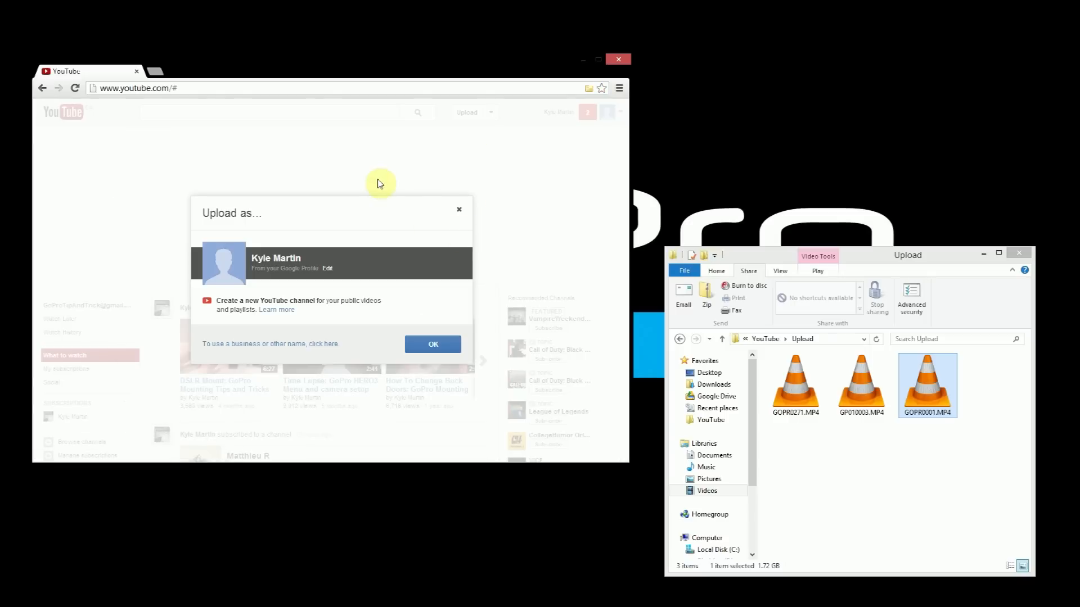
mouse_move(270, 209)
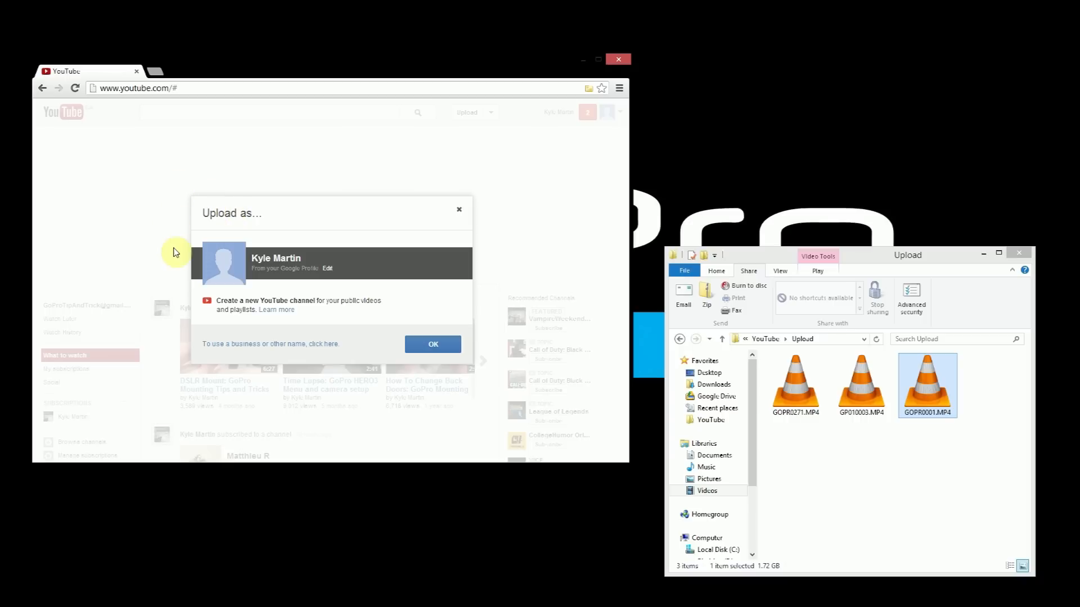
mouse_move(245, 230)
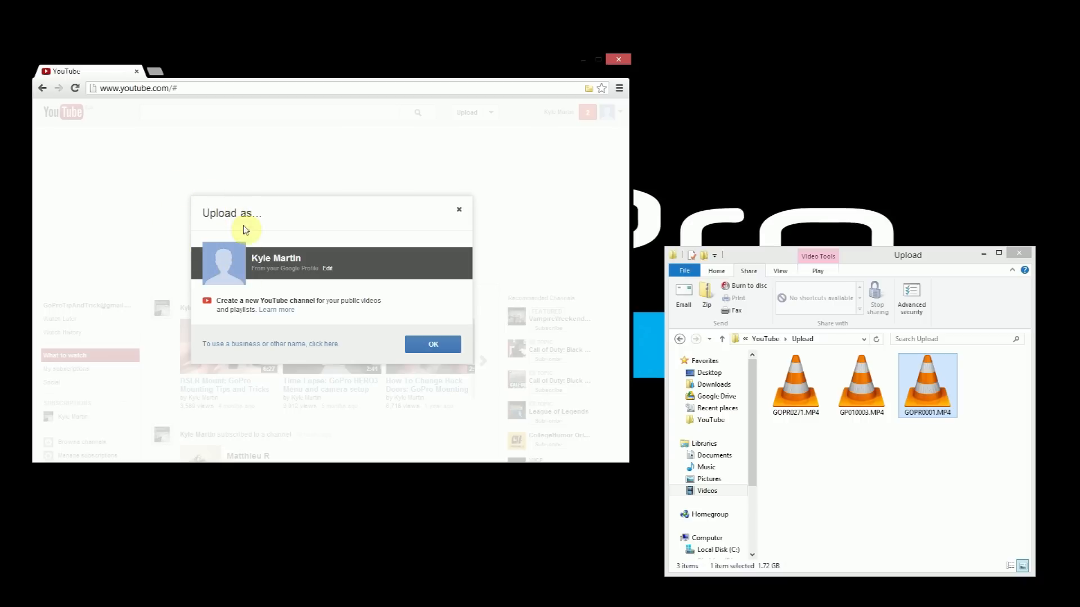
mouse_move(284, 286)
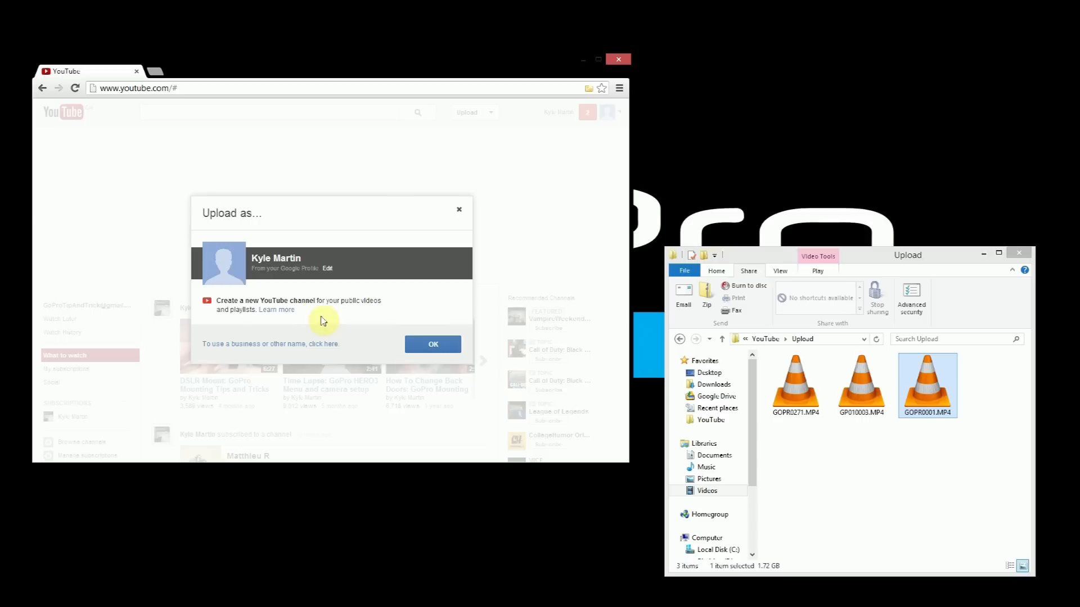
left_click(432, 344)
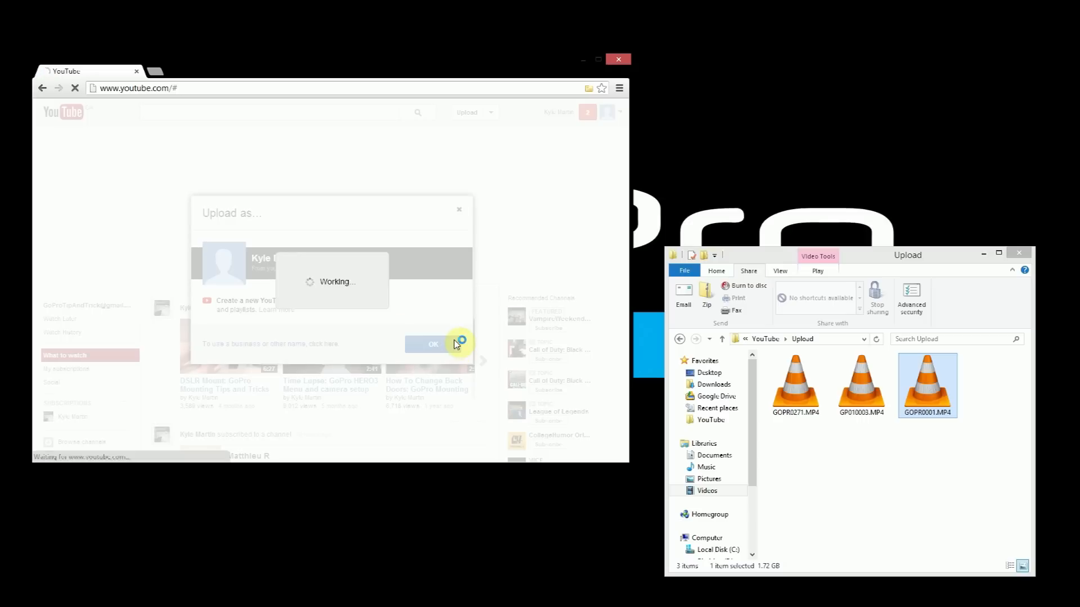
left_click(428, 344)
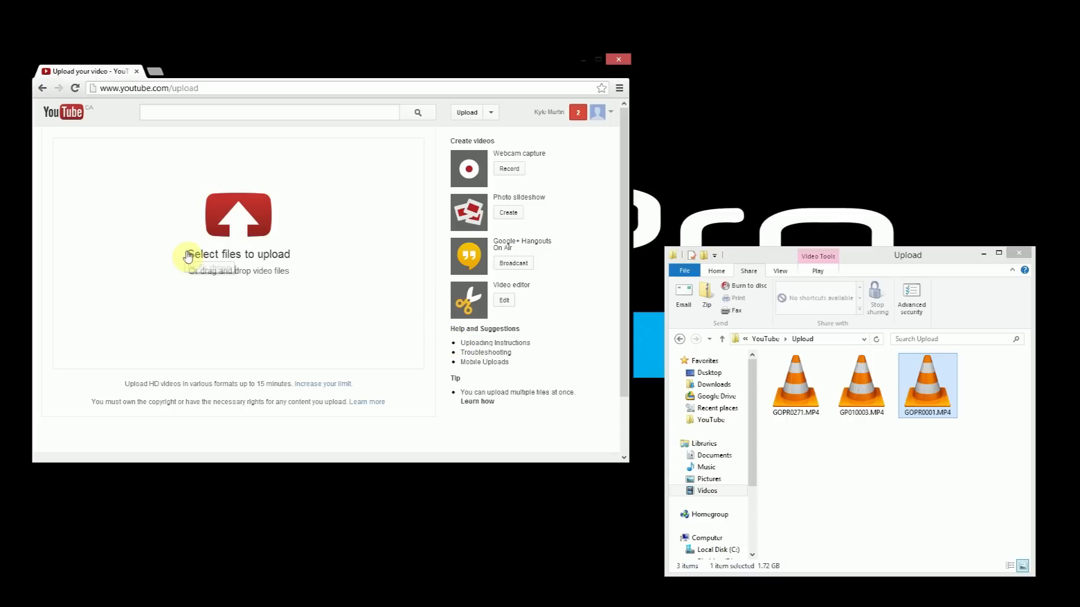
mouse_move(317, 234)
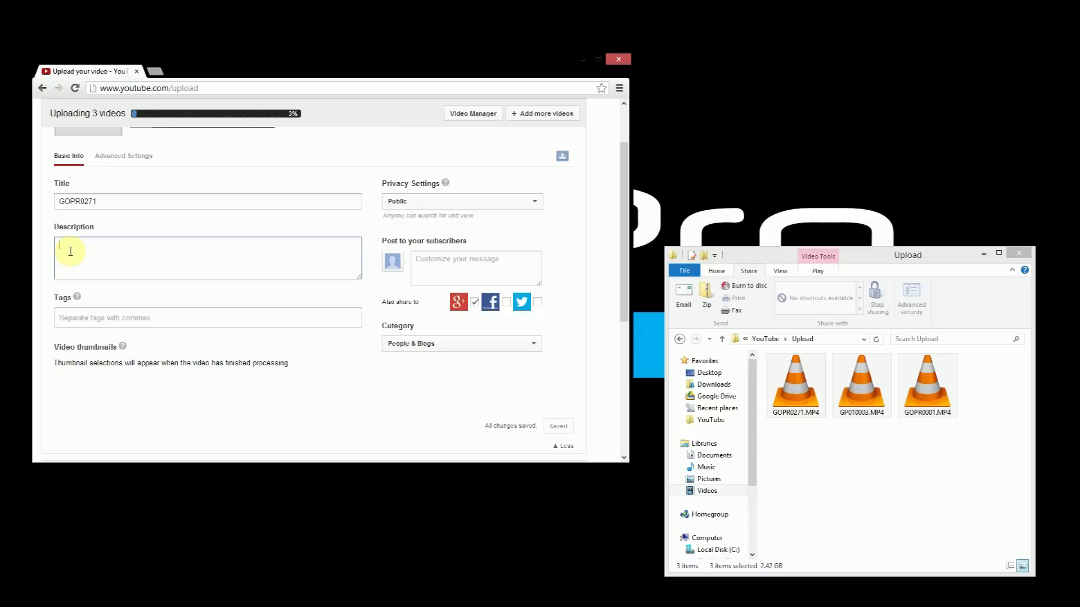
mouse_move(172, 366)
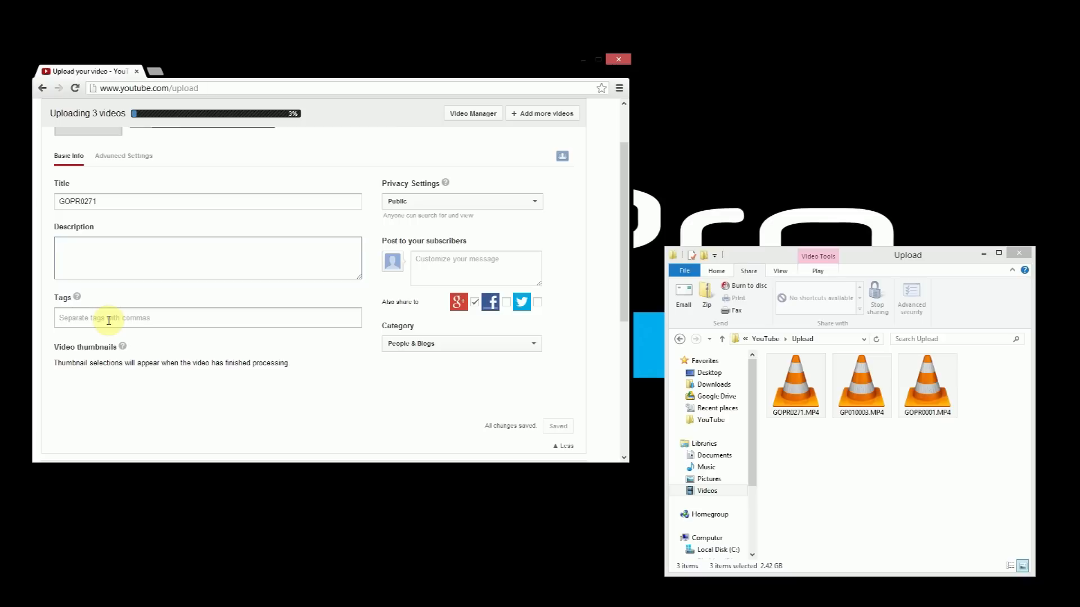
left_click(207, 258)
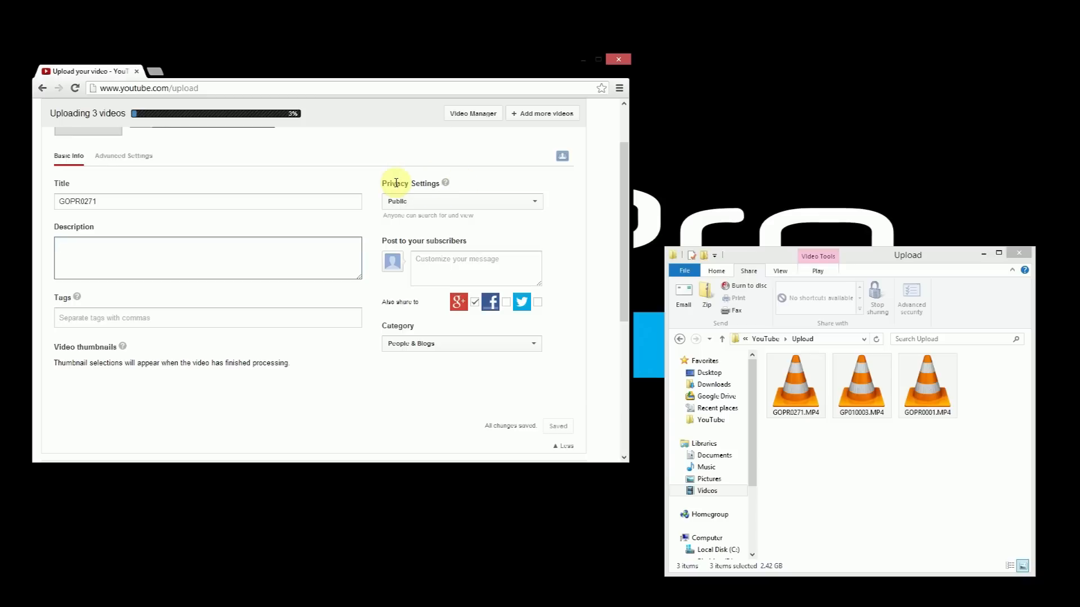
mouse_move(438, 204)
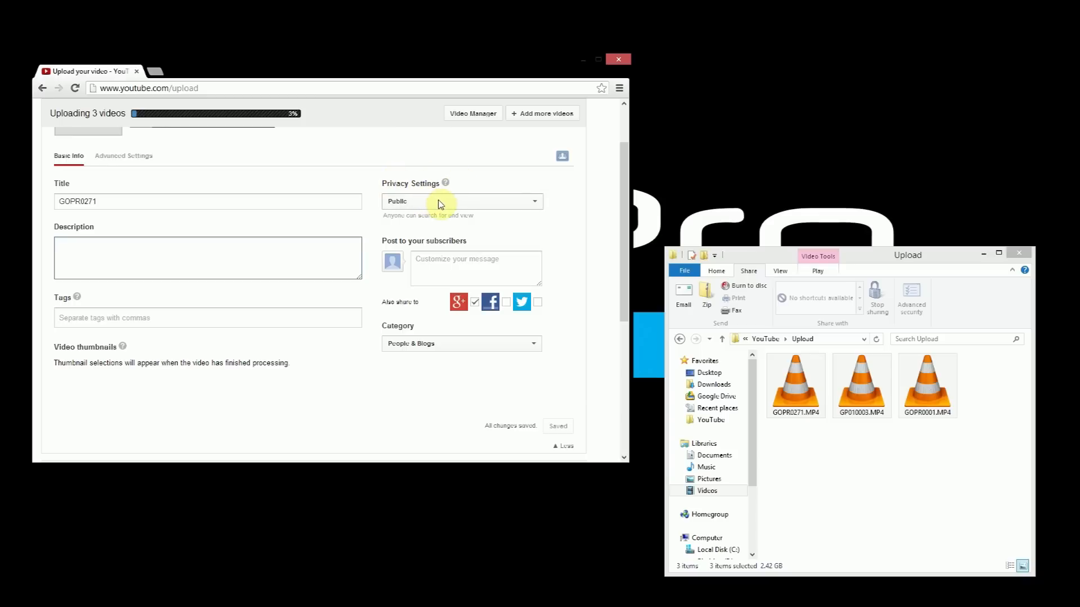
left_click(461, 201)
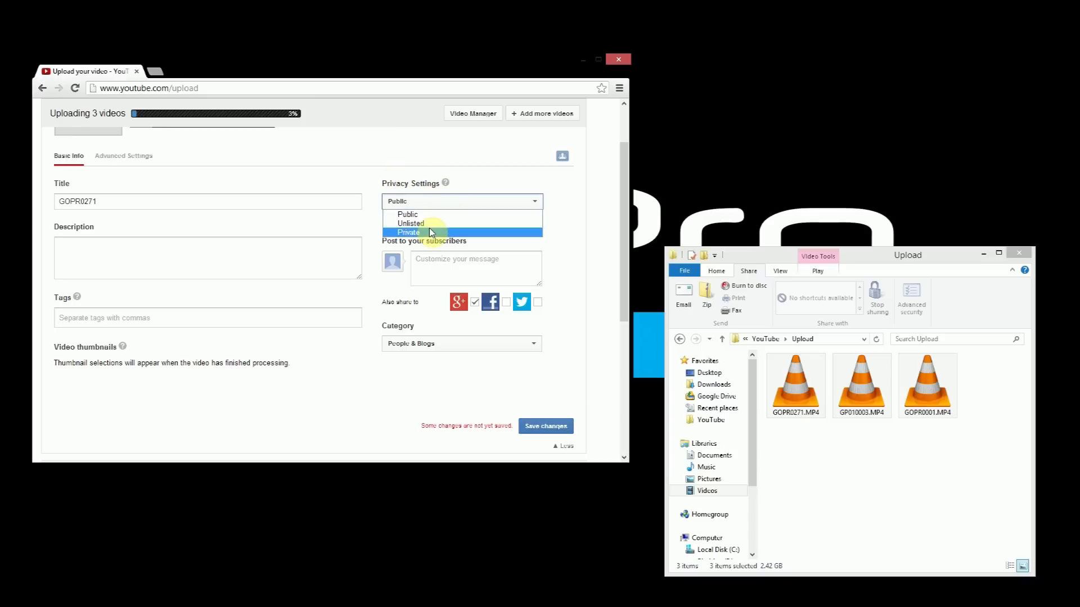
left_click(545, 425)
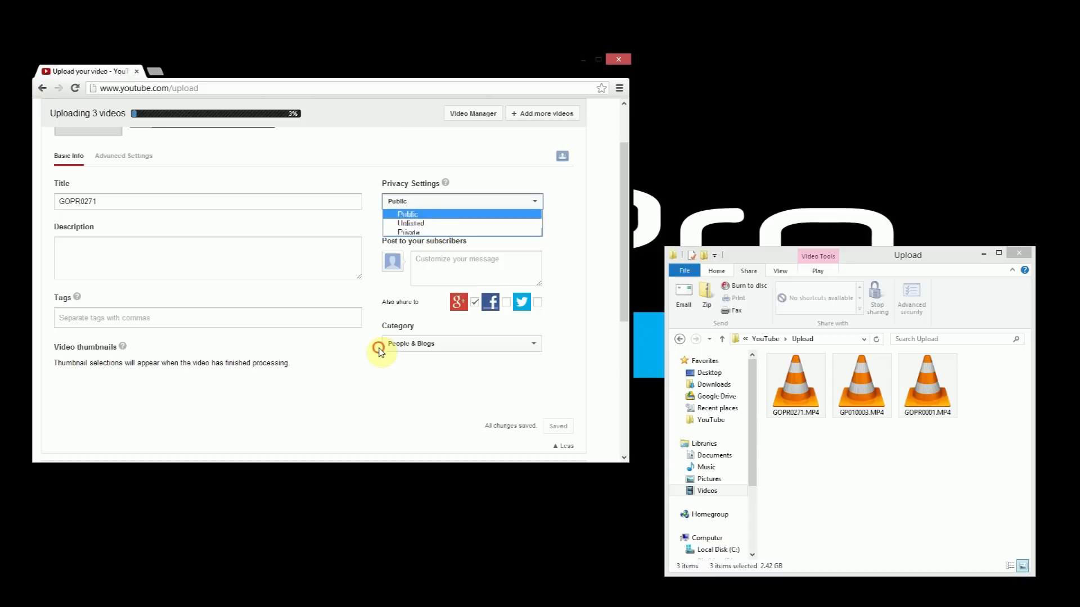
left_click(460, 344)
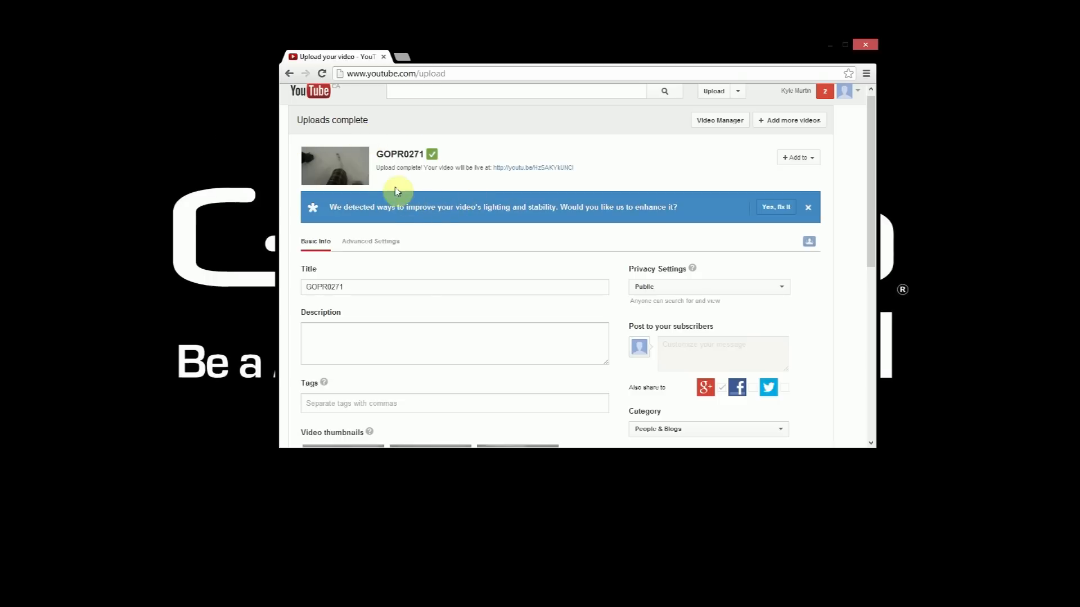
mouse_move(387, 190)
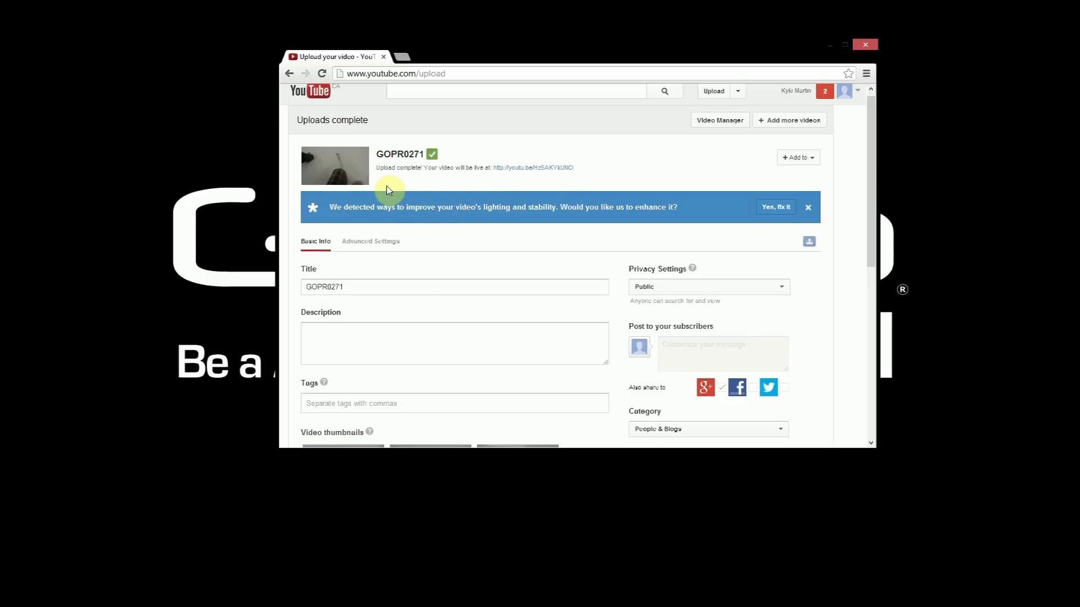
Step: Maximize Chrome and go to GOPR0271's watch page from the Uploads complete page
scroll("down", 3)
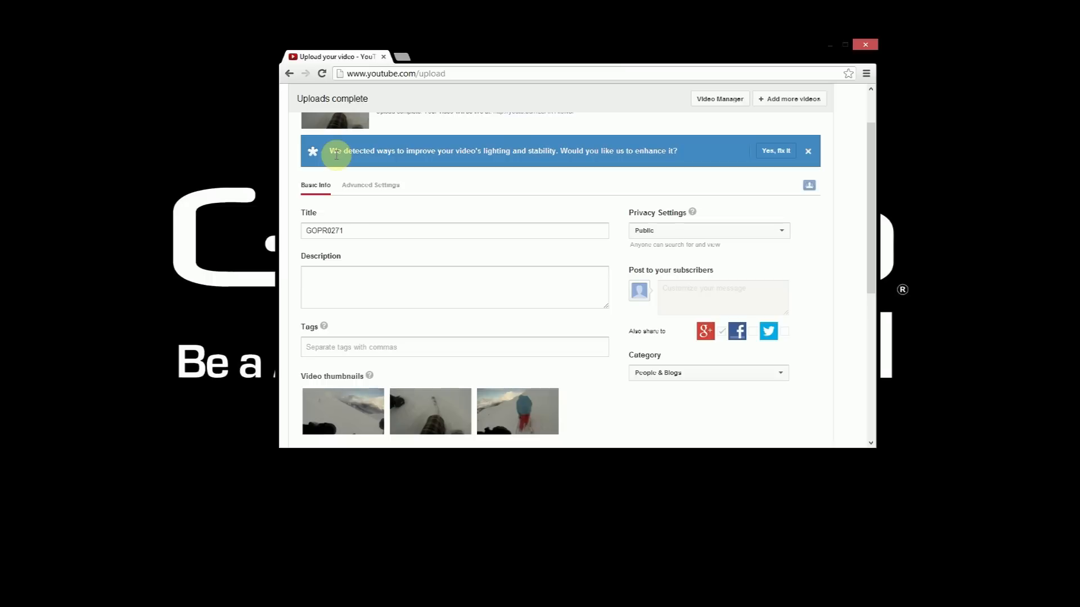
mouse_move(820, 154)
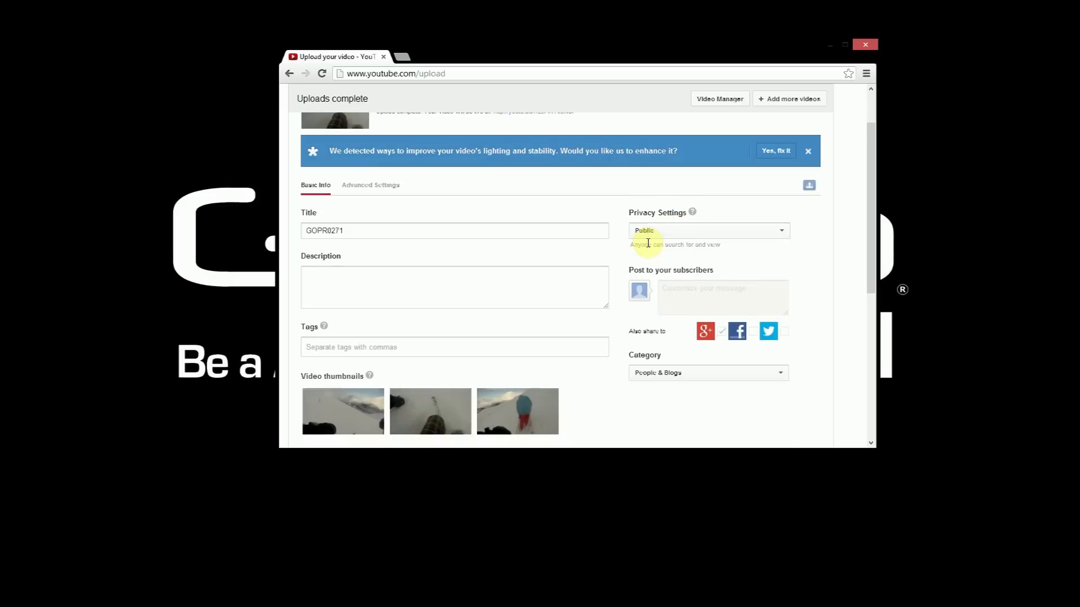
scroll("down", 3)
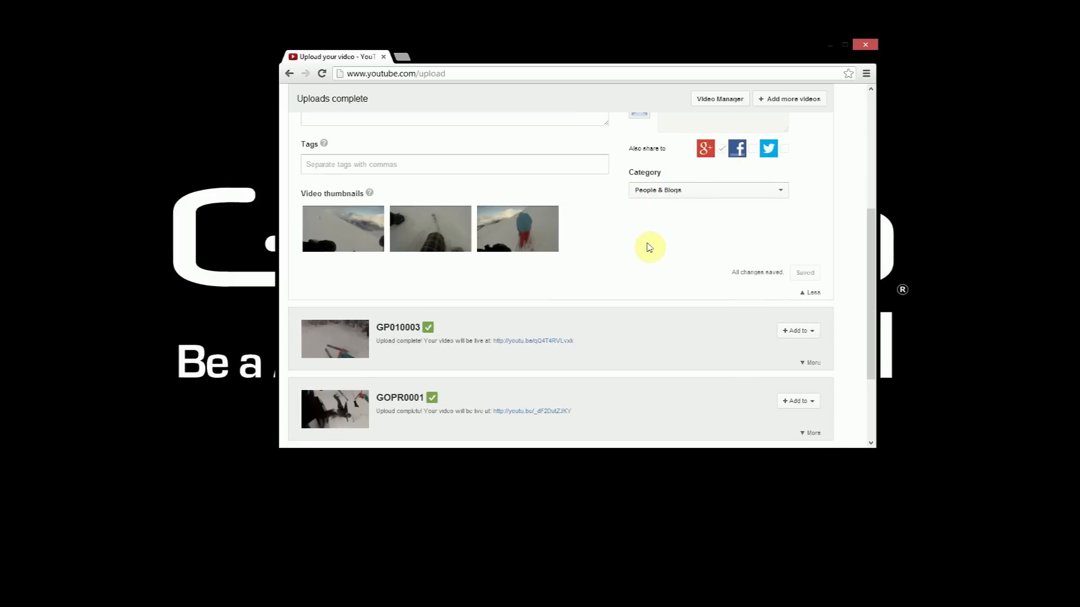
left_click(848, 45)
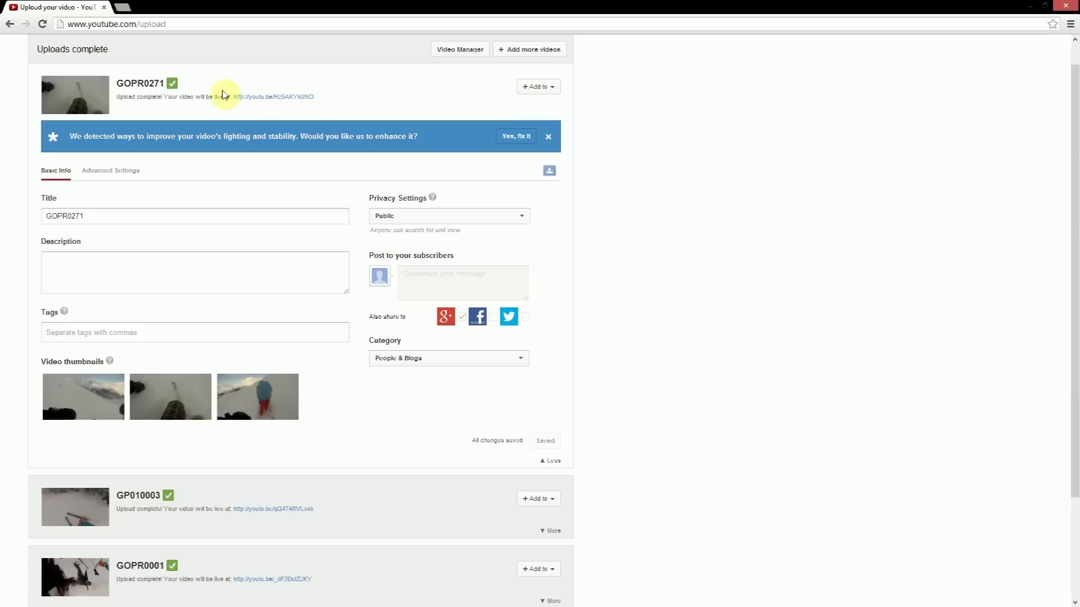
left_click(279, 97)
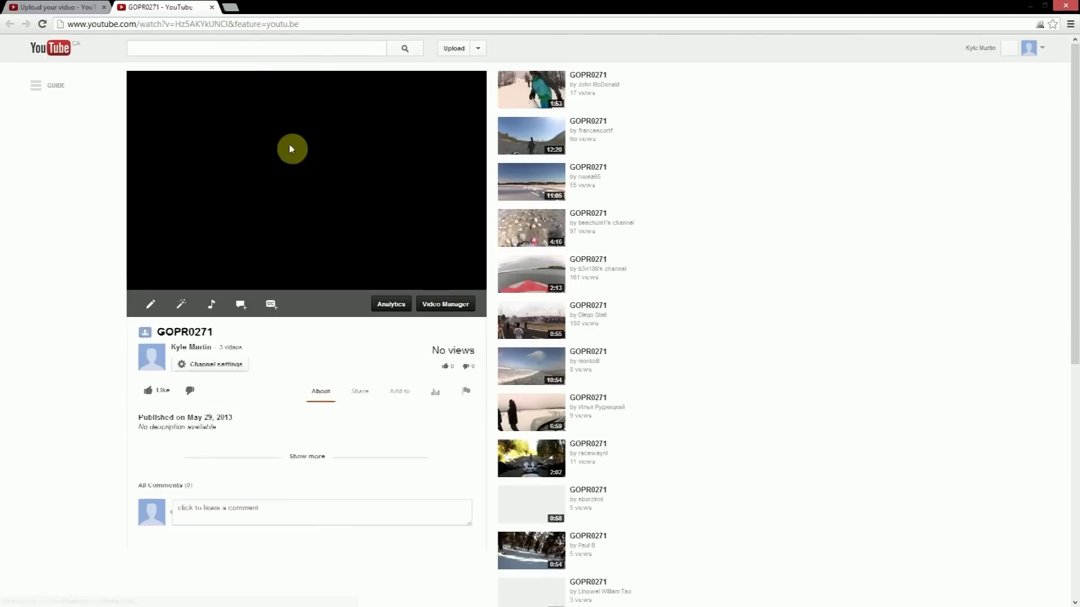
Step: Play the GOPR0271 clip on its watch page
left_click(290, 149)
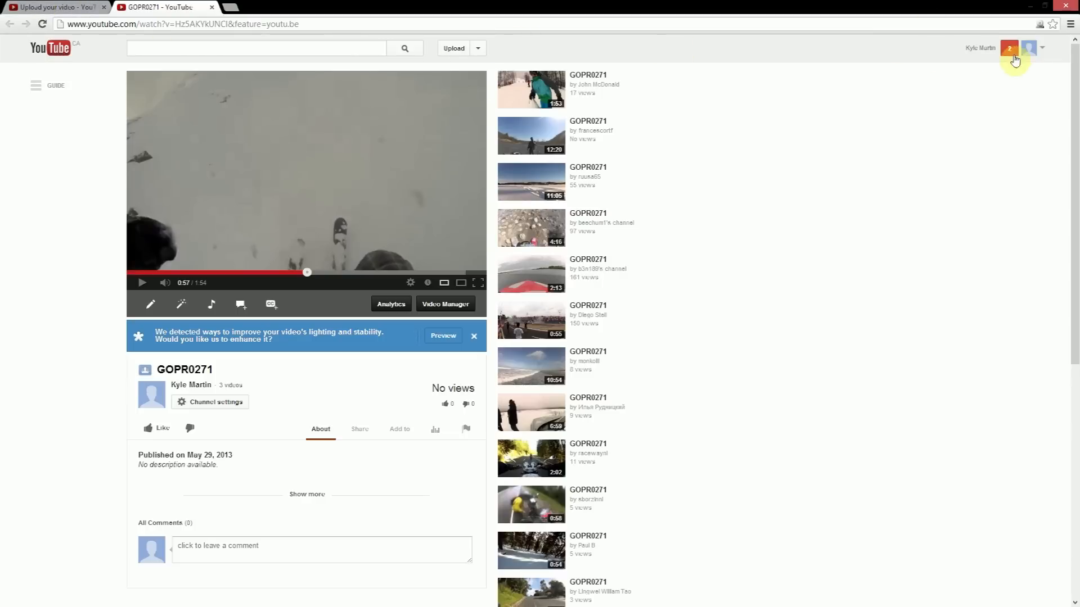
Step: Go to Video Manager via the account menu and dismiss the tags tip
left_click(1028, 47)
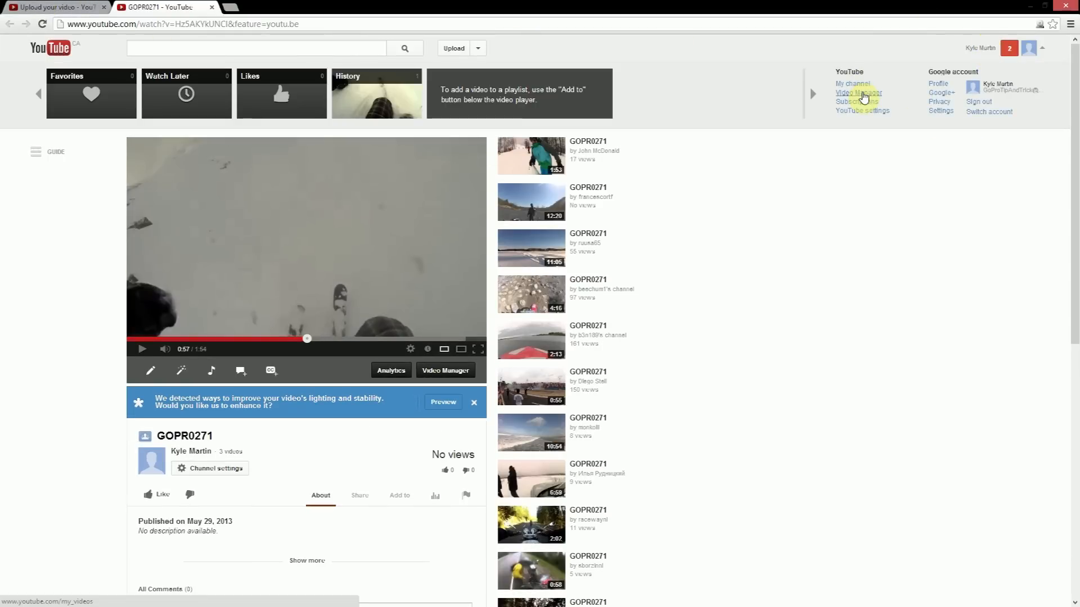
left_click(858, 93)
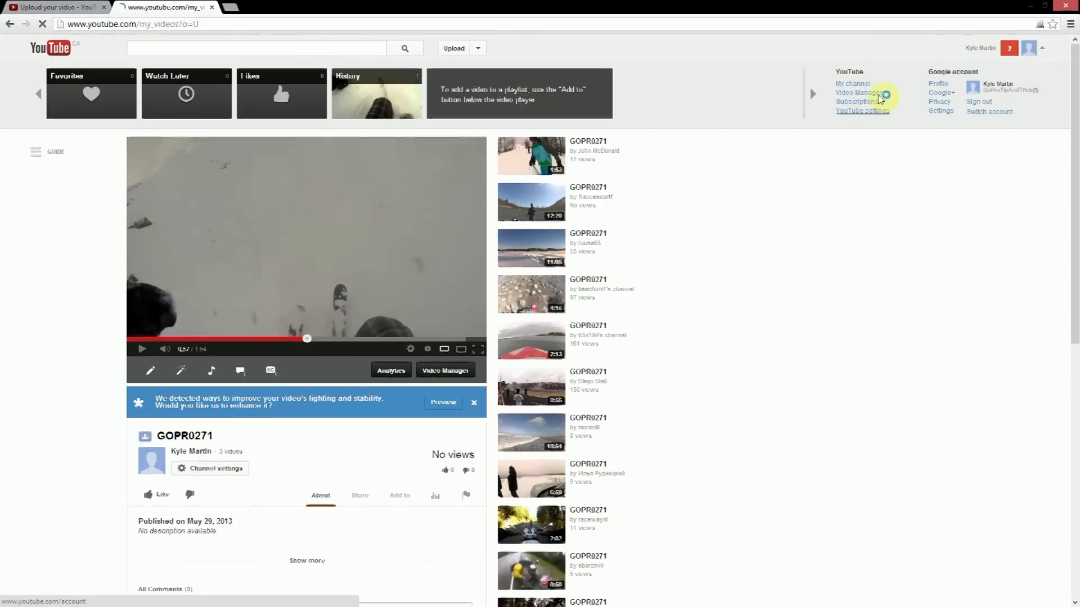
left_click(859, 92)
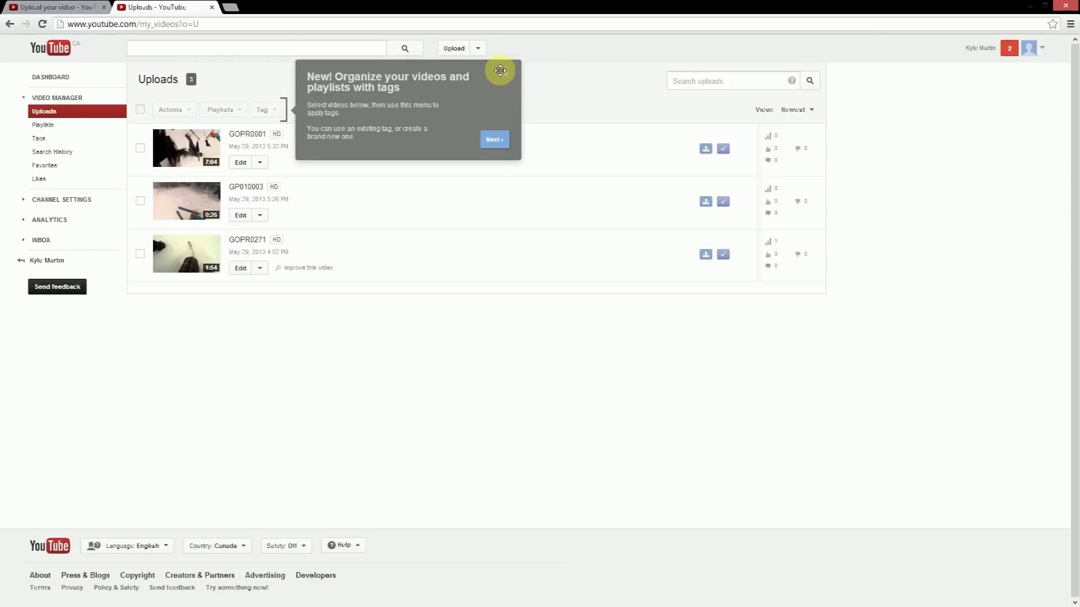
left_click(501, 70)
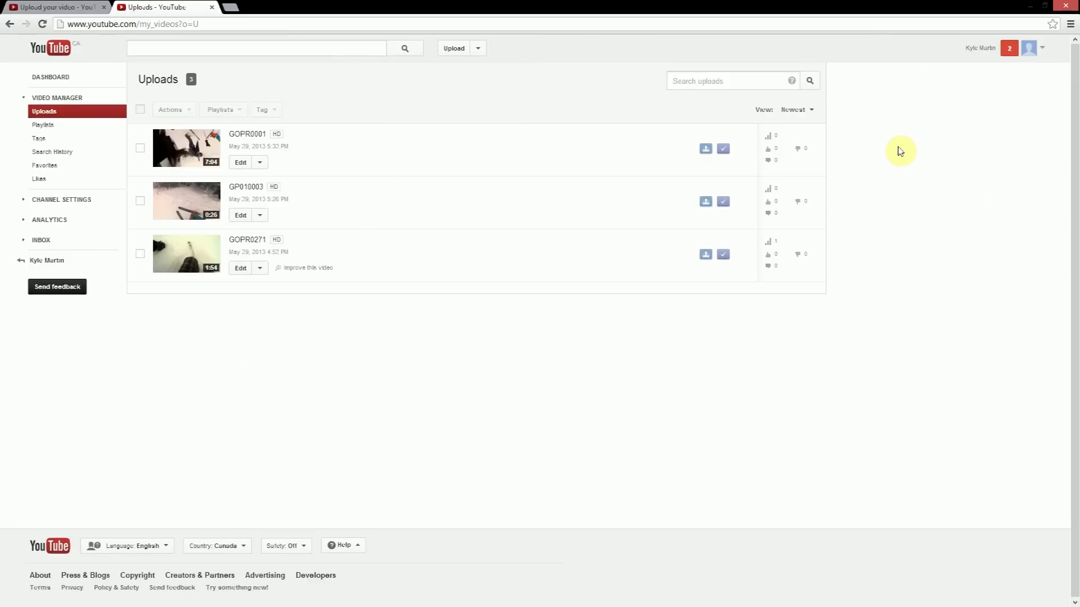
mouse_move(588, 198)
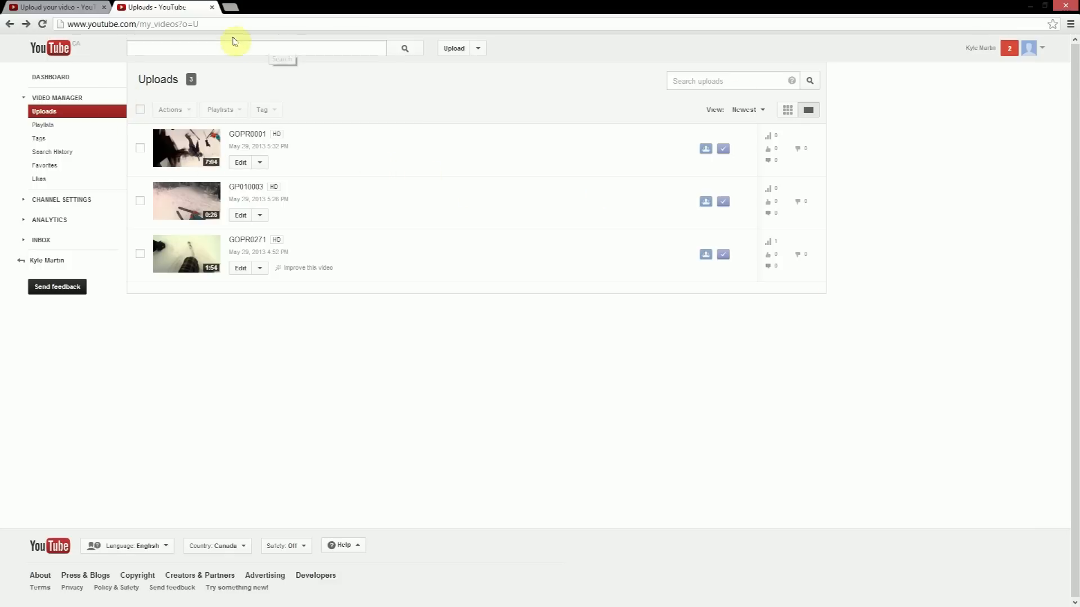
mouse_move(246, 134)
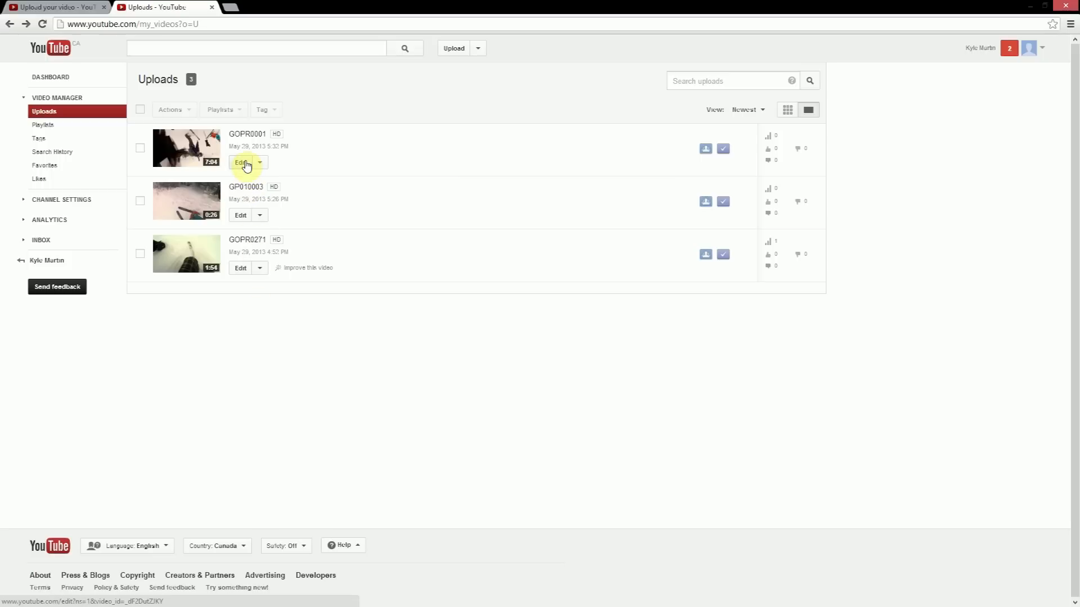
Step: Edit GOPR0001 and switch to its Enhancements view with filters and auto-fix
left_click(240, 162)
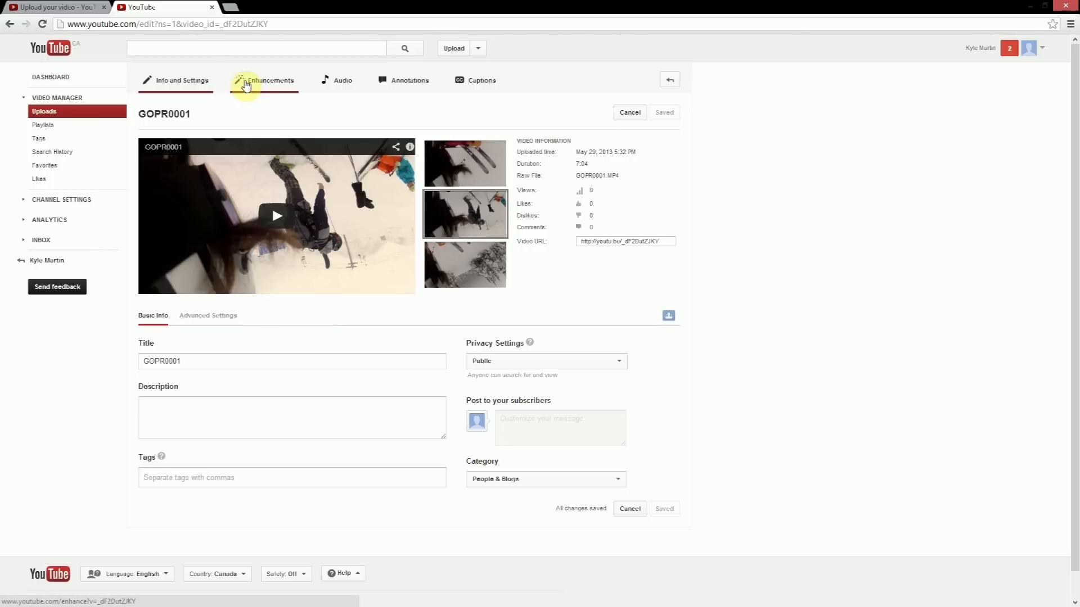
left_click(269, 80)
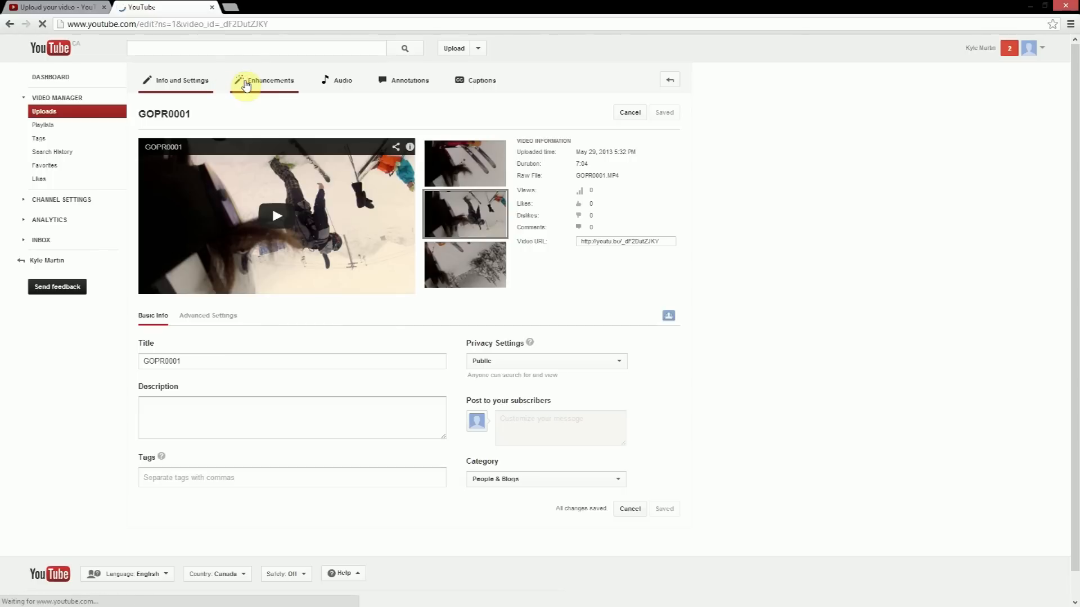
left_click(269, 80)
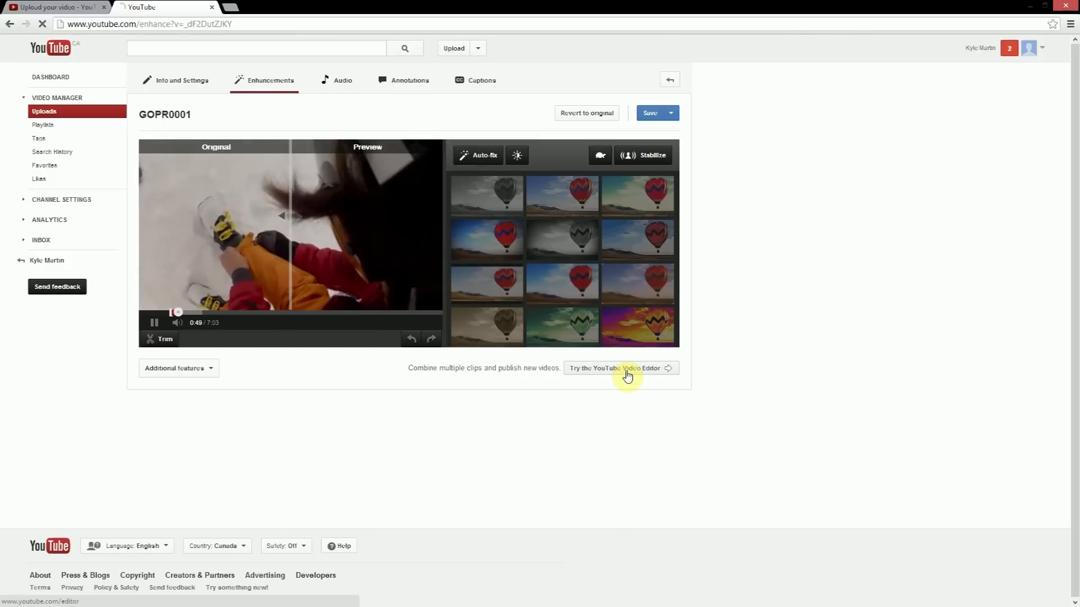
Step: Start a Video Editor project and place GOPR0001 then GP010003 on the timeline
left_click(614, 368)
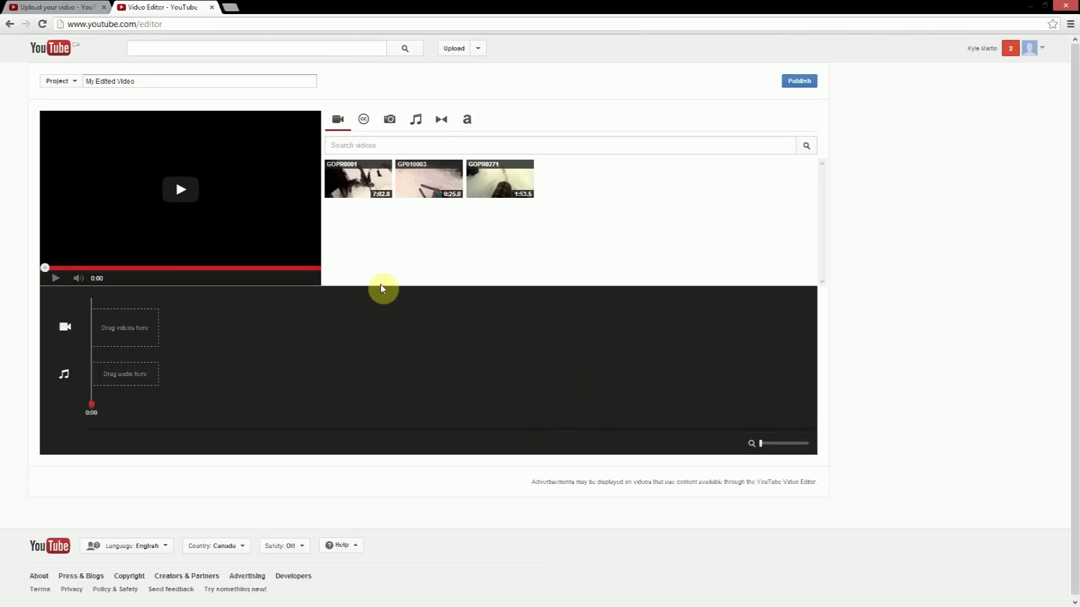
mouse_move(104, 360)
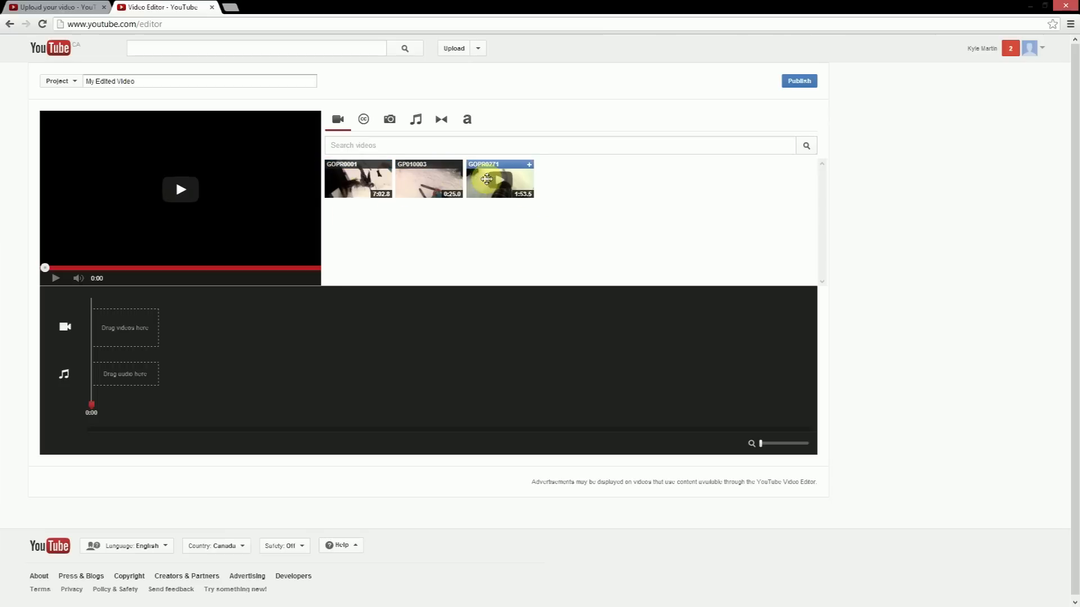
mouse_move(358, 180)
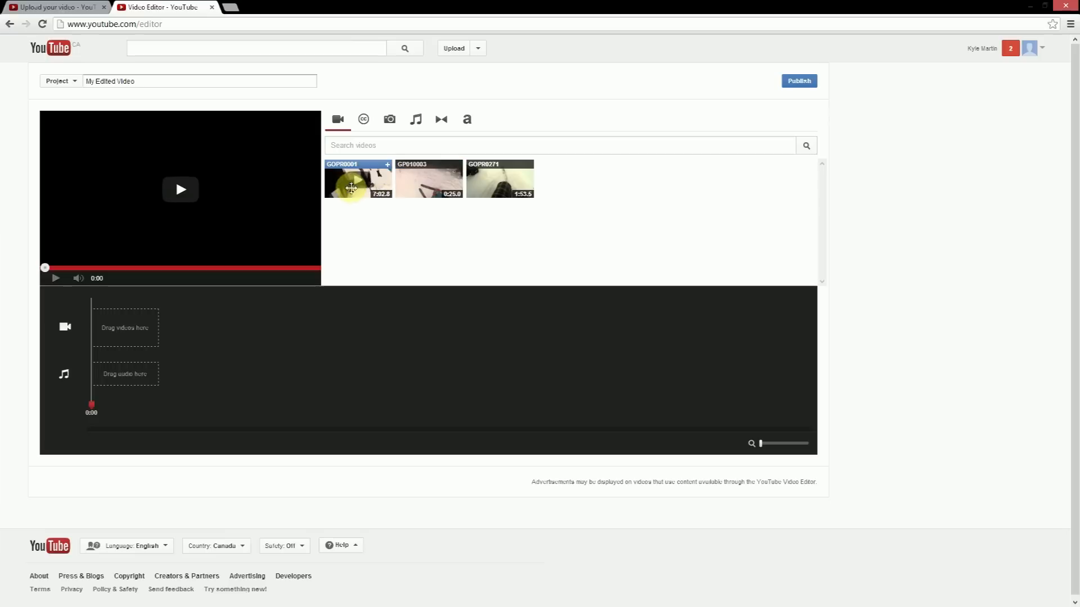
left_click_drag(357, 178, 227, 325)
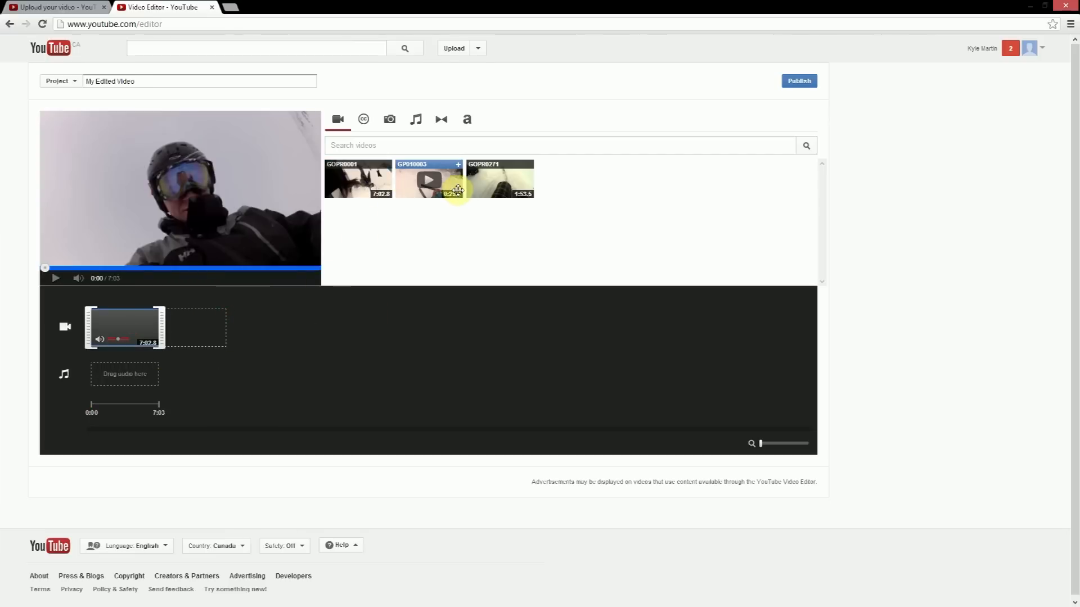
left_click_drag(428, 179, 195, 330)
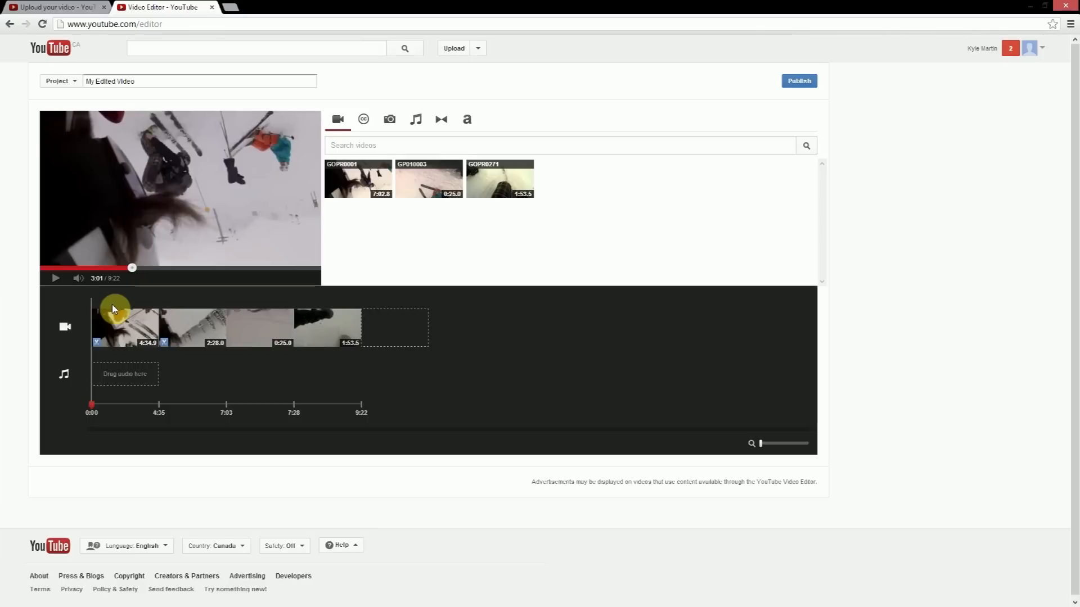
mouse_move(370, 277)
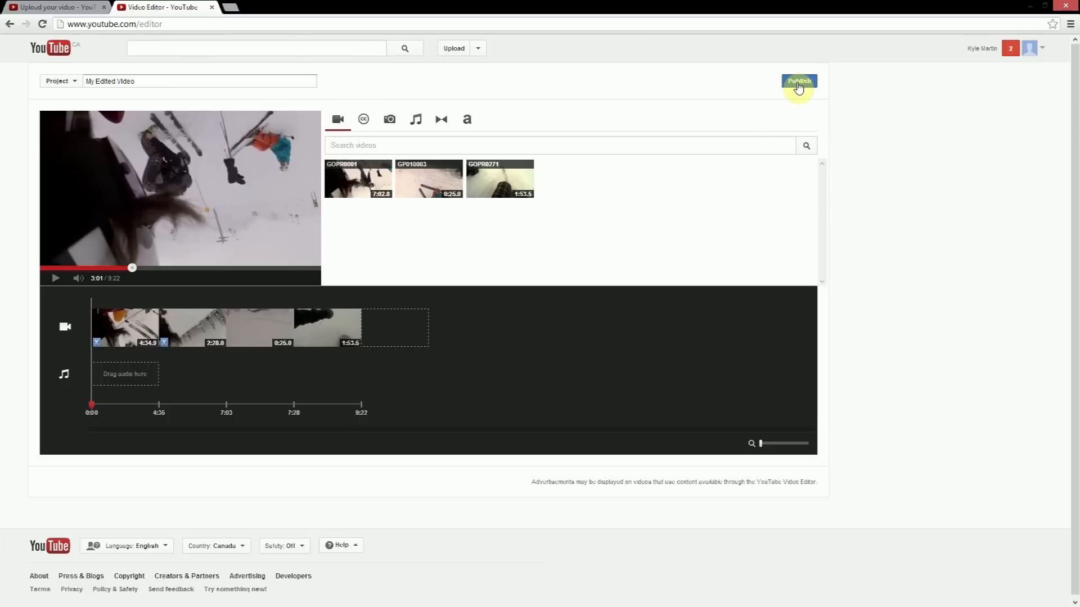
Step: Publish the combined project as the new video 'My Edited Video'
left_click(797, 81)
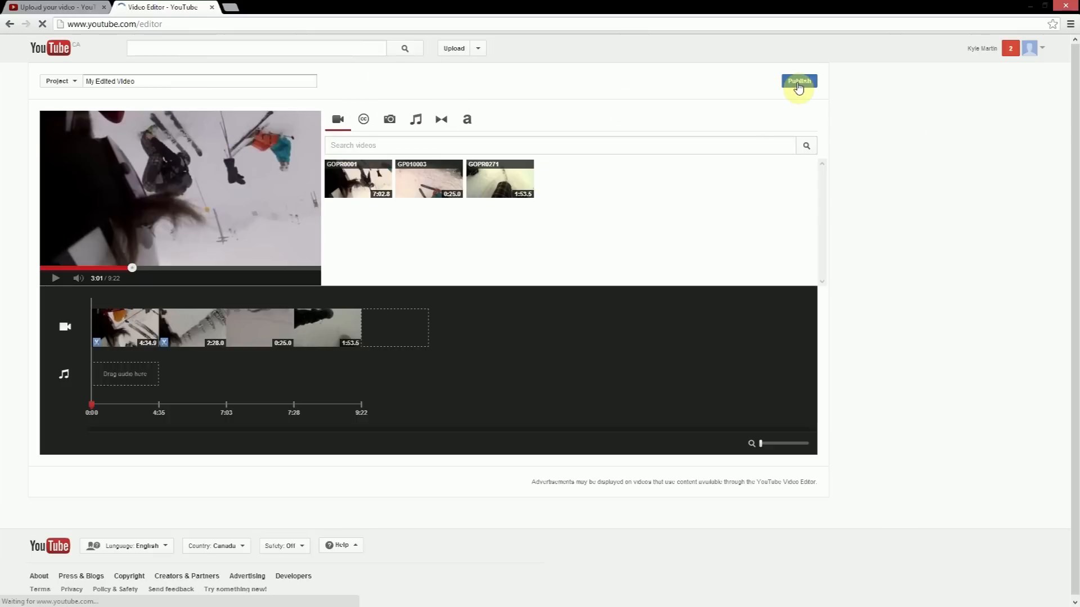
left_click(797, 81)
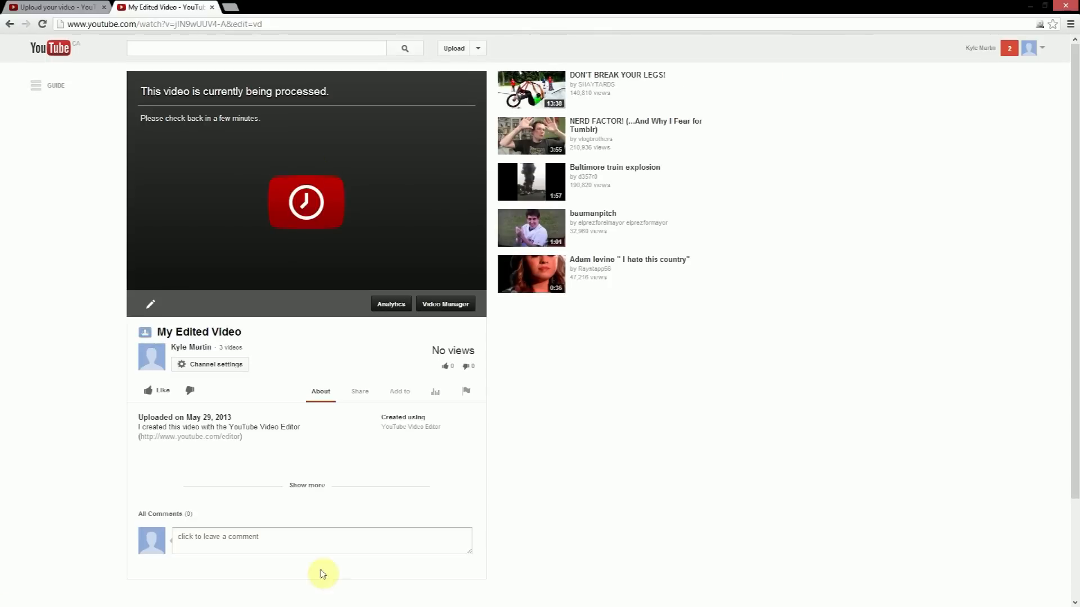
mouse_move(497, 63)
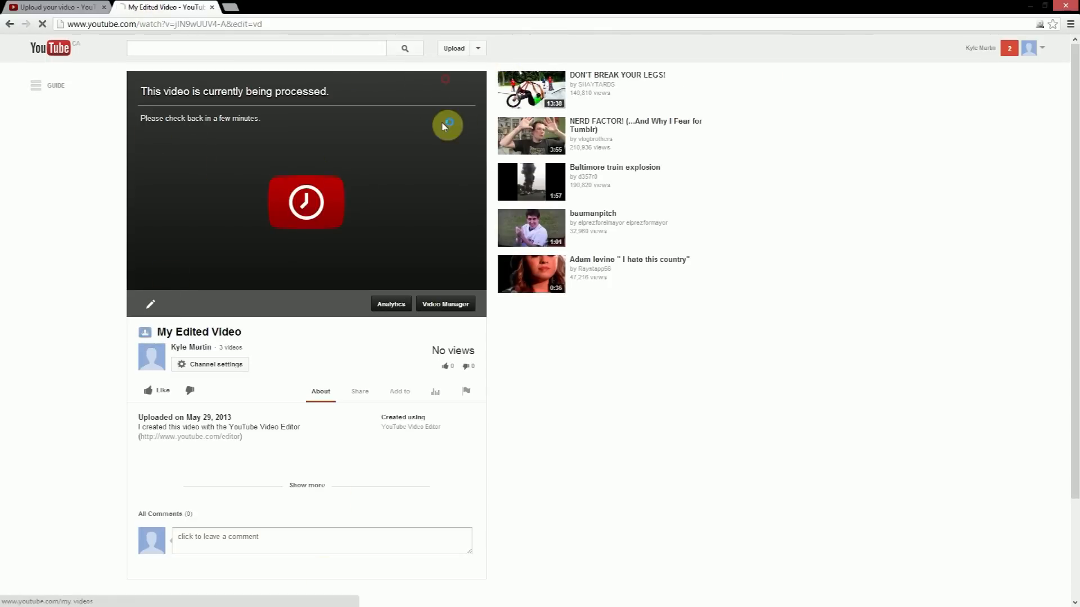
Step: Return to the uploads list, now showing 'My Edited Video' processing above the three clips
left_click(445, 304)
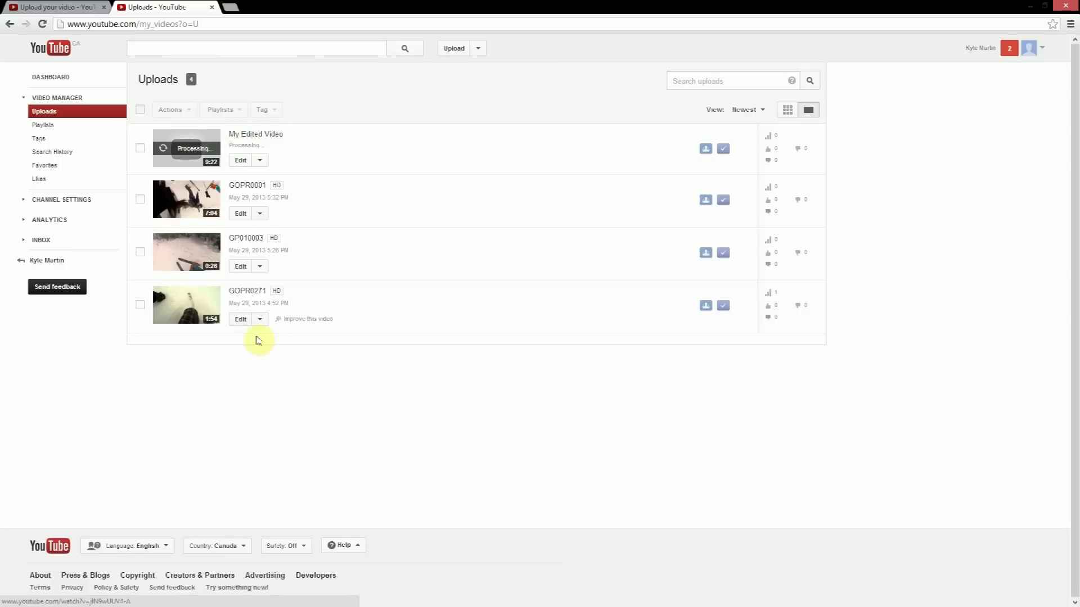
mouse_move(295, 145)
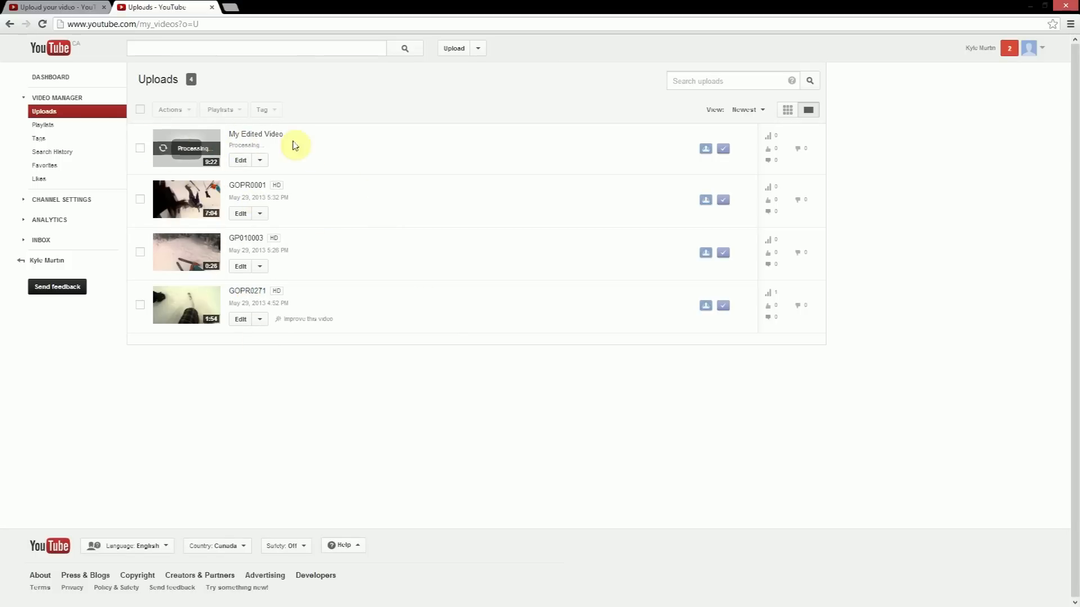
mouse_move(402, 154)
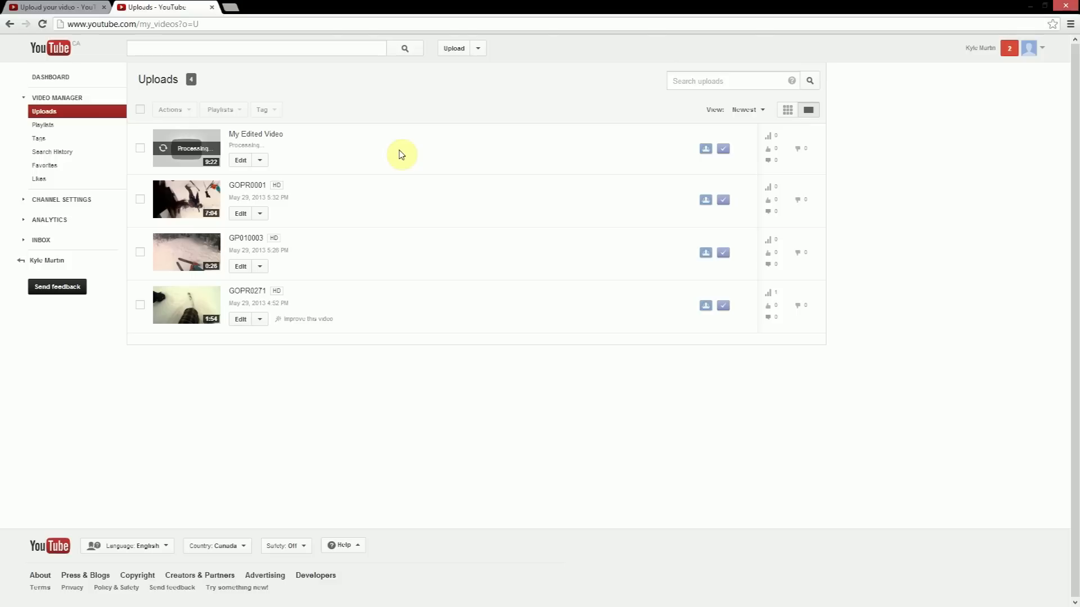
mouse_move(229, 253)
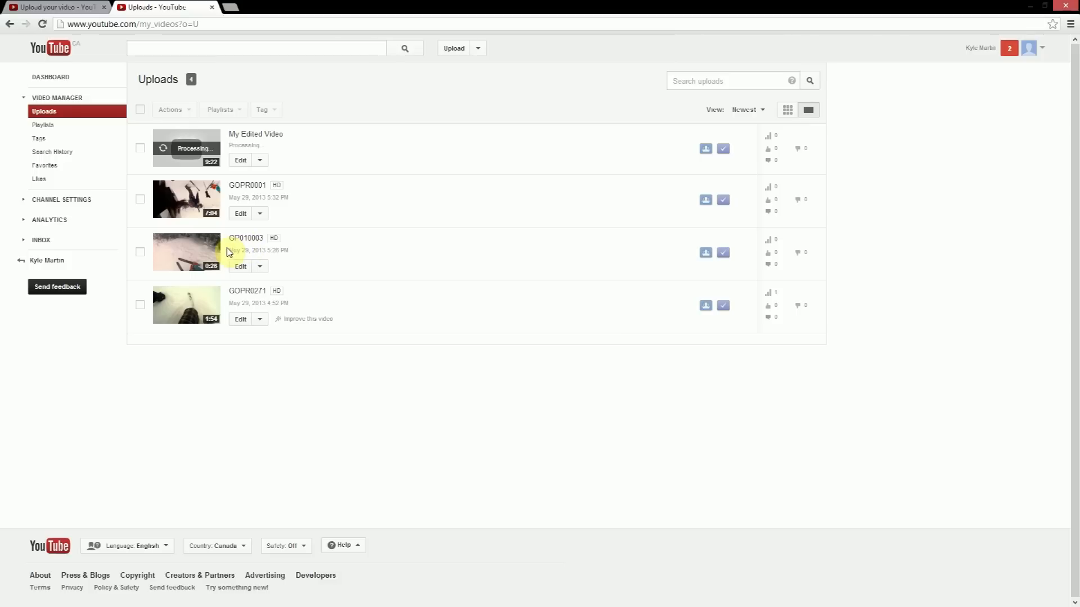
mouse_move(217, 224)
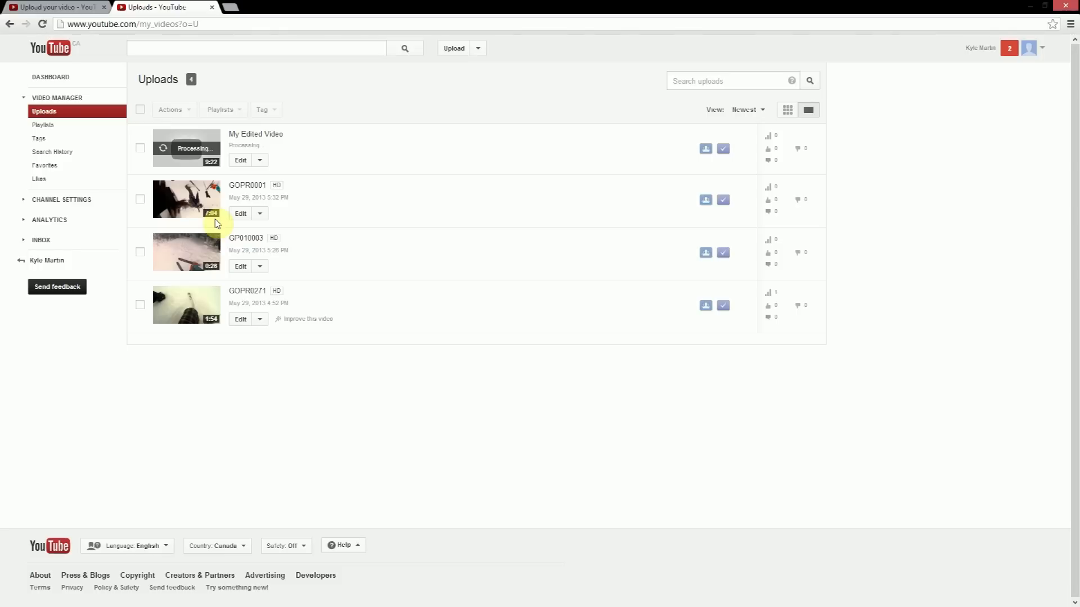
mouse_move(186, 305)
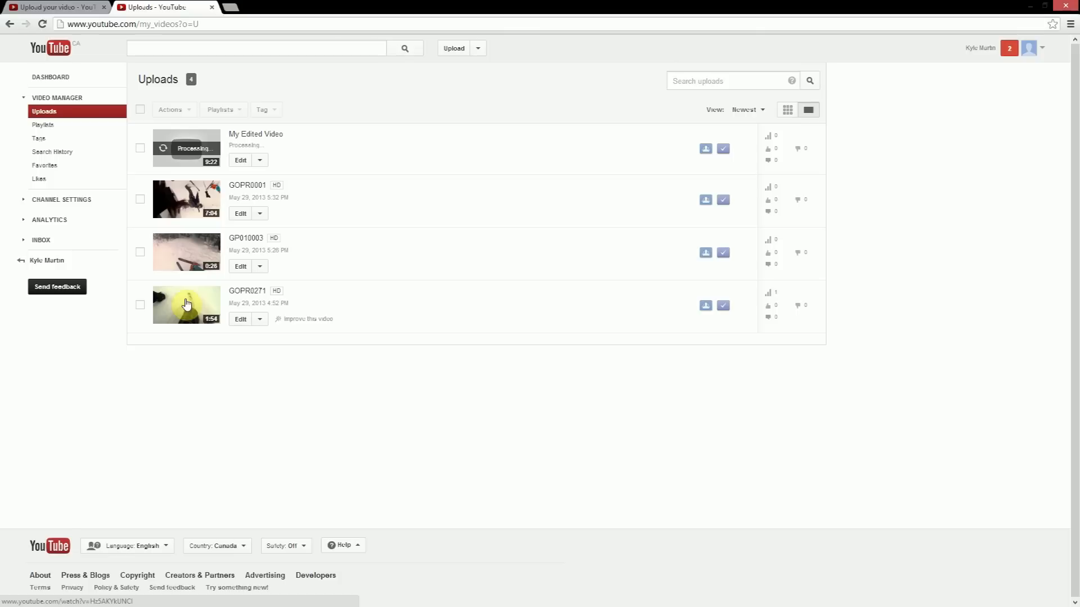
mouse_move(168, 309)
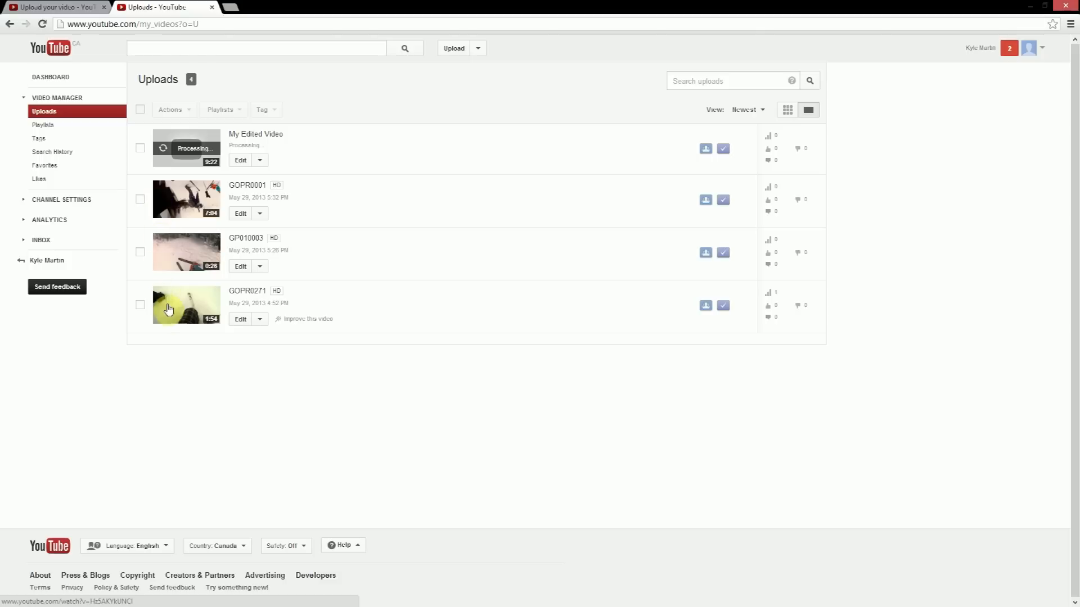